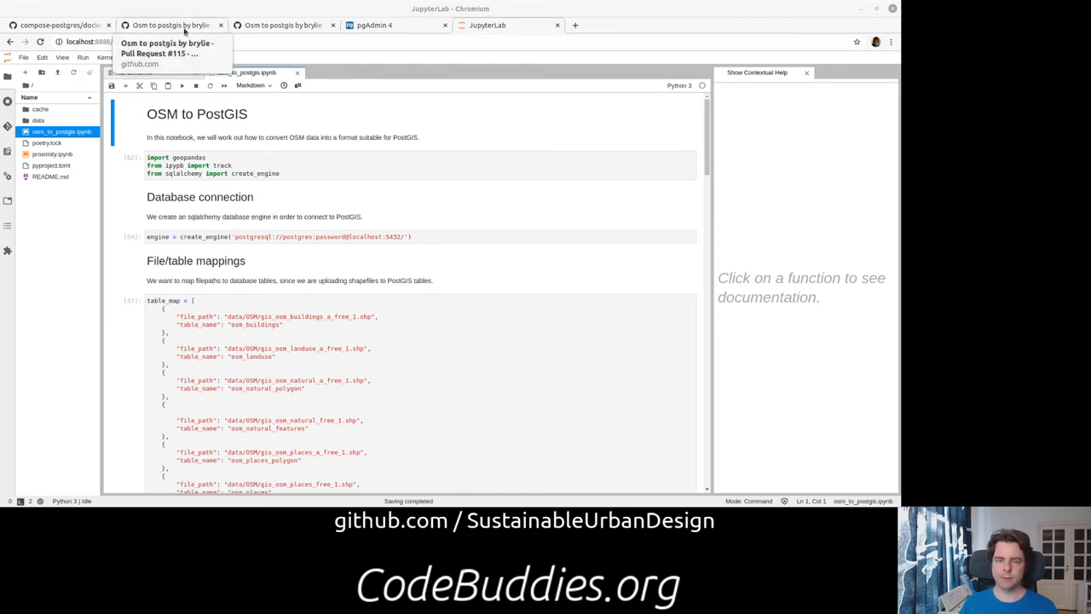
Show the Files changed view of the 'Osm to postgis' pull request #115.
{"action": "left_click", "coordinate": [171, 25]}
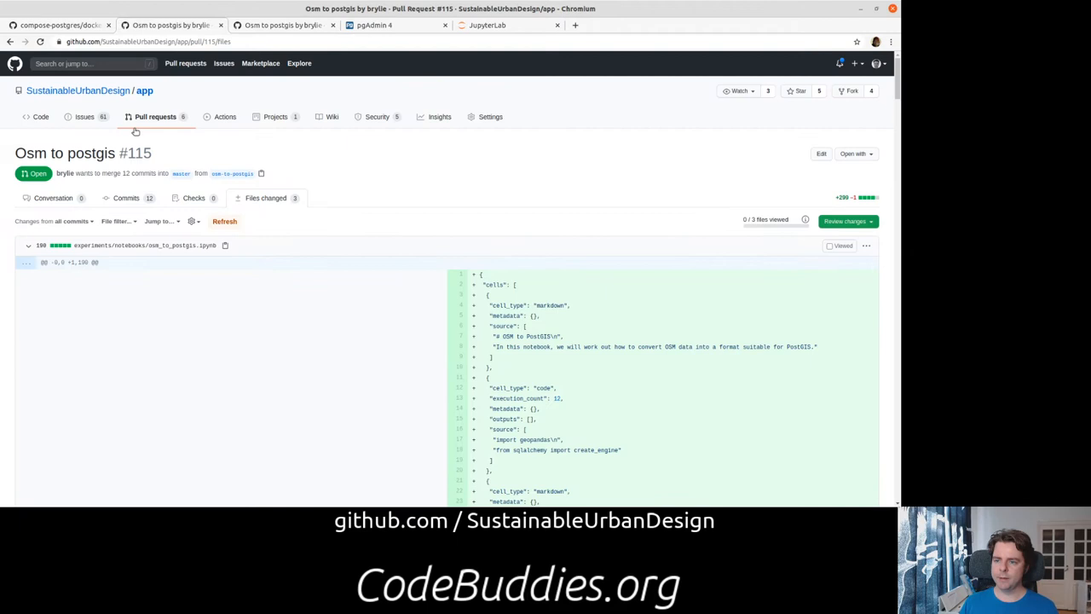
{"action": "mouse_move", "coordinate": [262, 55]}
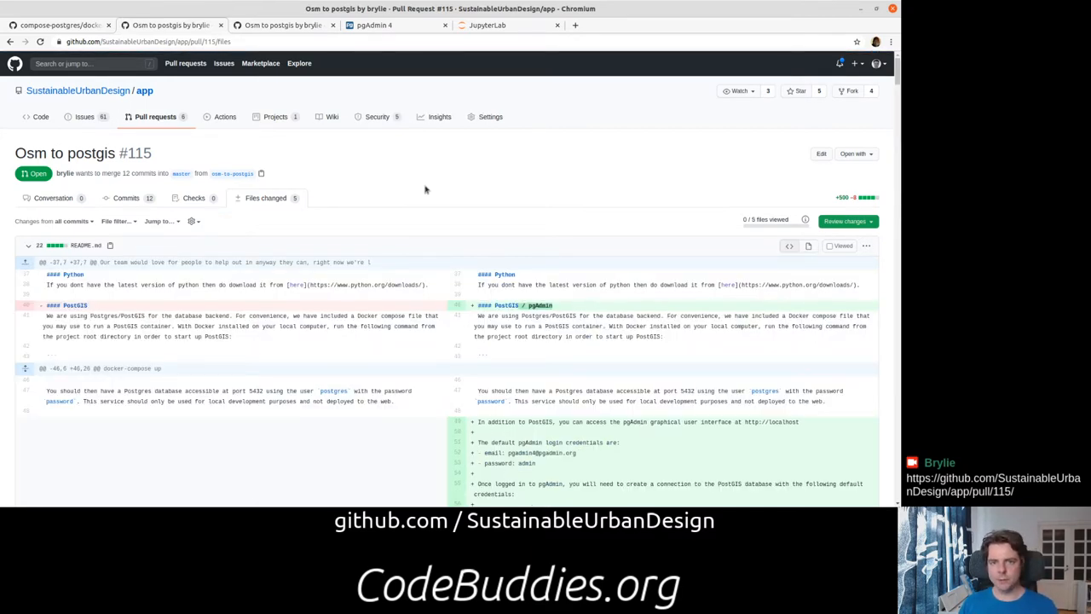
{"action": "mouse_move", "coordinate": [645, 229]}
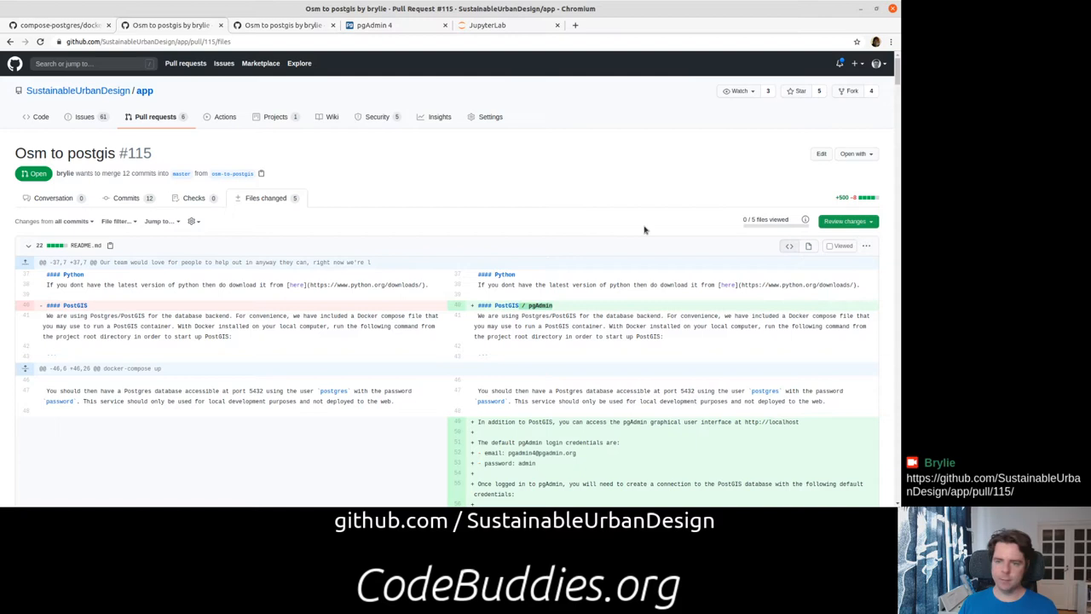
{"action": "mouse_move", "coordinate": [640, 230]}
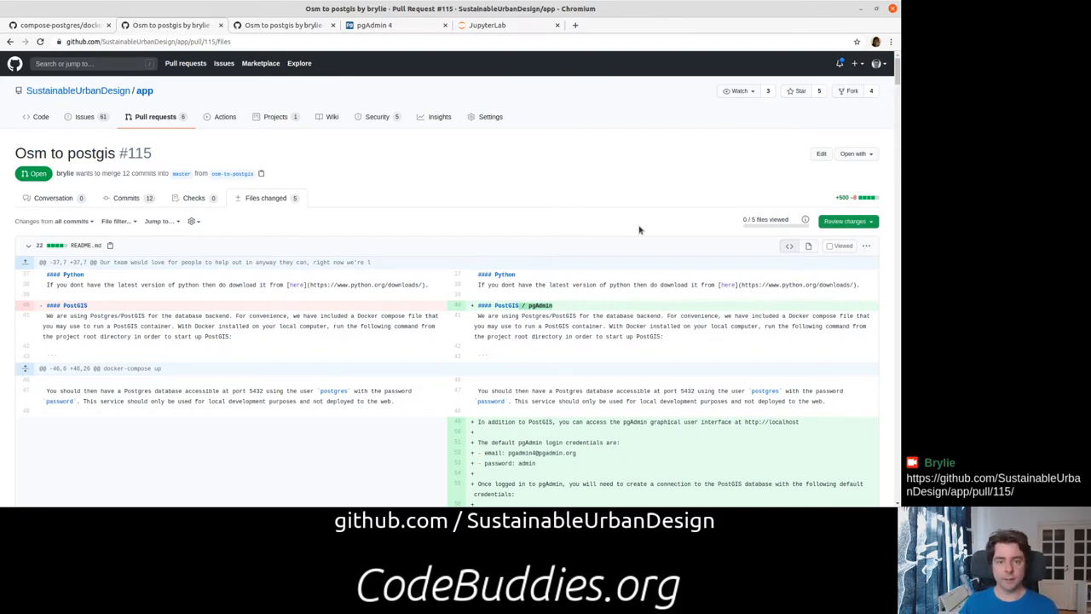
{"action": "mouse_move", "coordinate": [520, 118]}
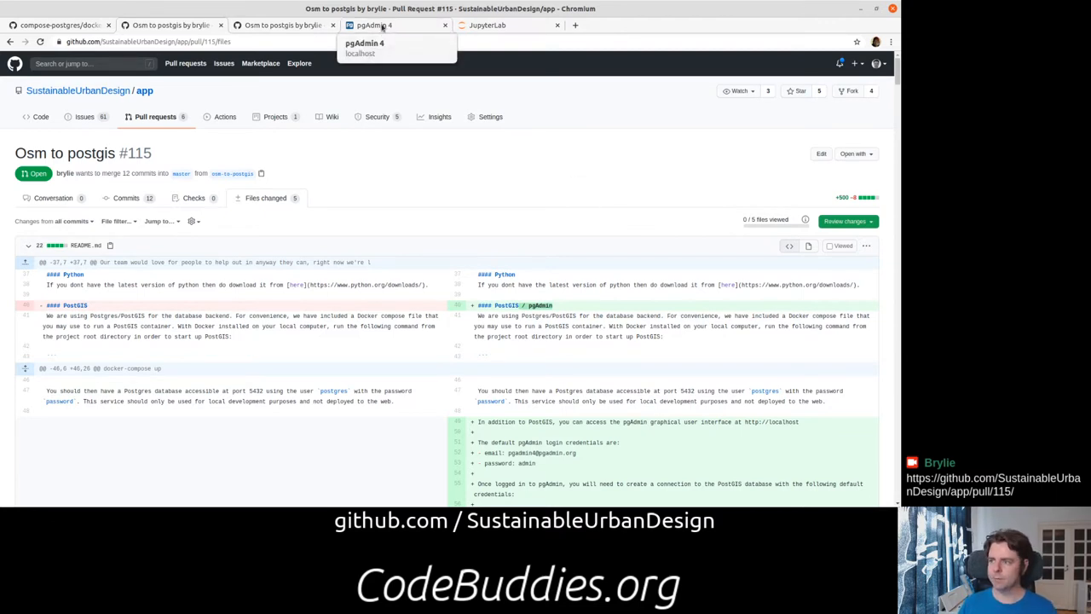
Browse the local Postgres server's database tree and show its activity Dashboard in pgAdmin 4.
{"action": "left_click", "coordinate": [395, 25]}
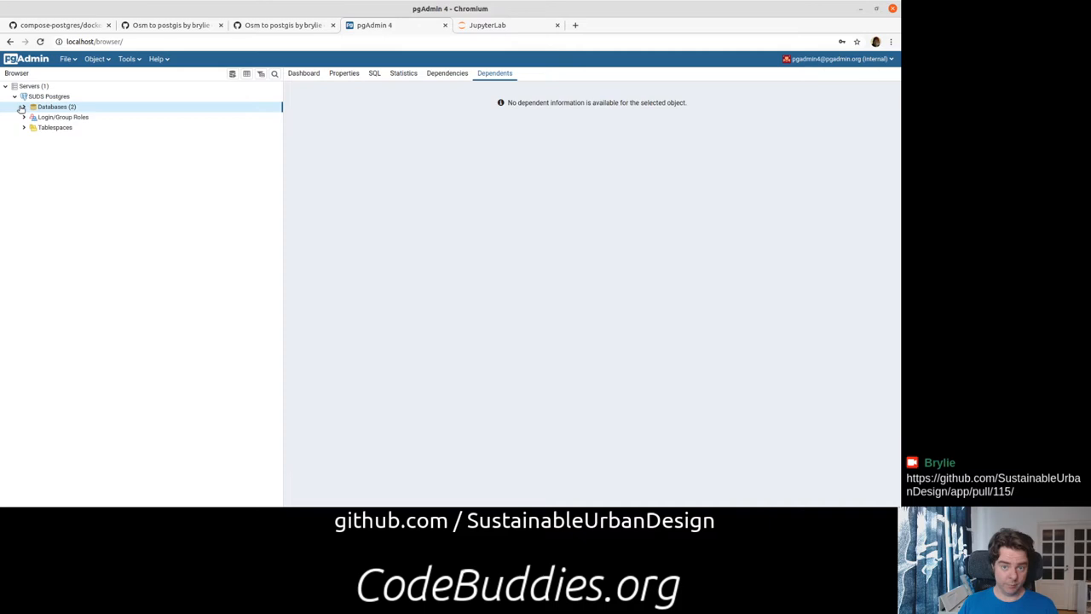
{"action": "left_click", "coordinate": [26, 106]}
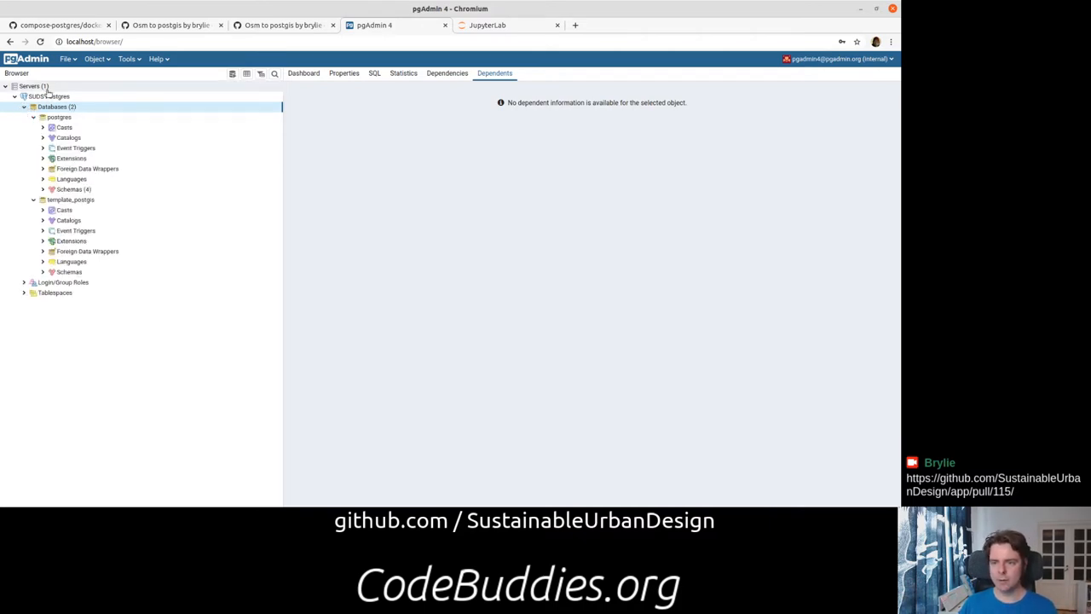
{"action": "left_click", "coordinate": [13, 95]}
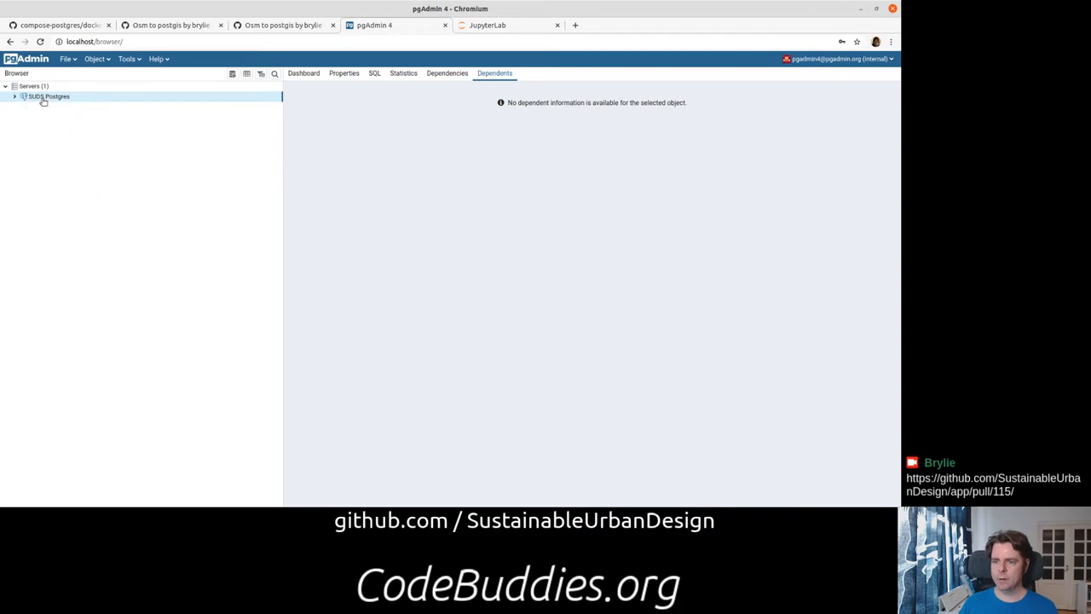
{"action": "left_click", "coordinate": [303, 72]}
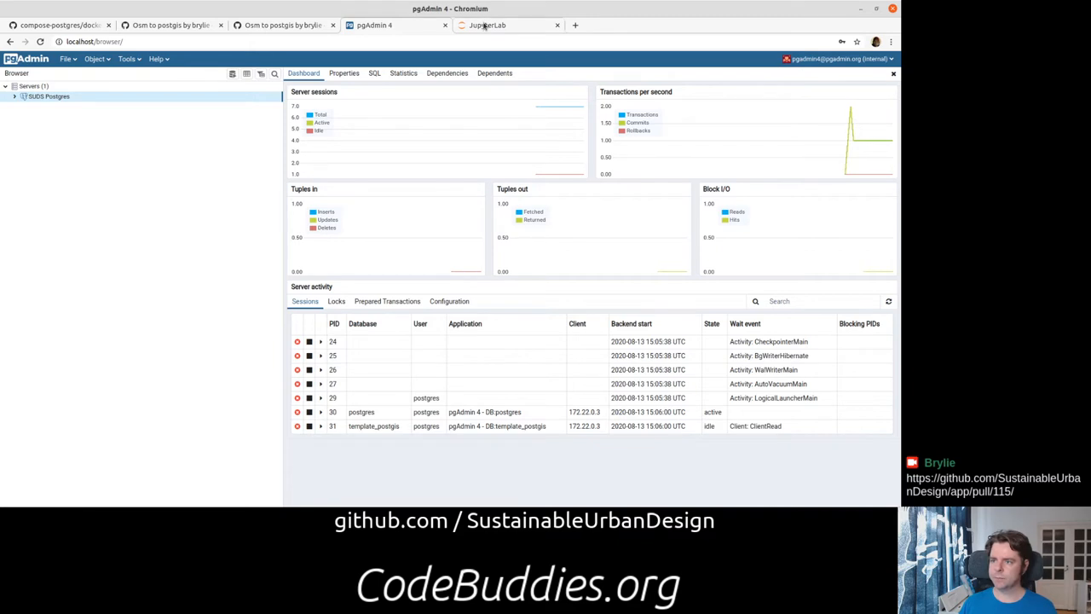
Review osm_to_postgis.ipynb from the shapefile upload cells down to the Add indexes section.
{"action": "left_click", "coordinate": [508, 25]}
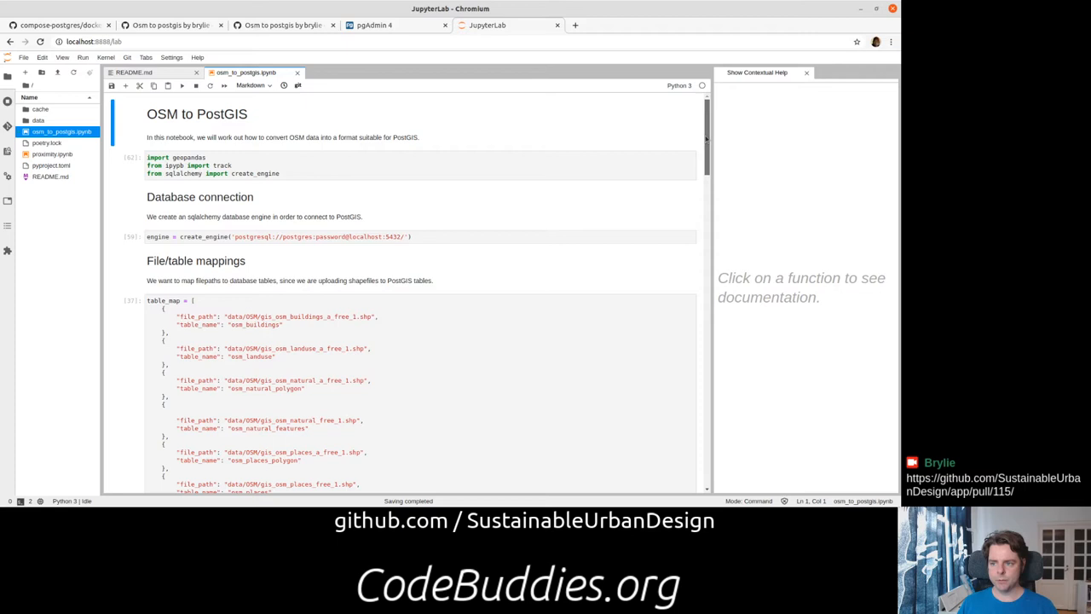
{"action": "scroll", "scroll_direction": "down", "scroll_amount": 3}
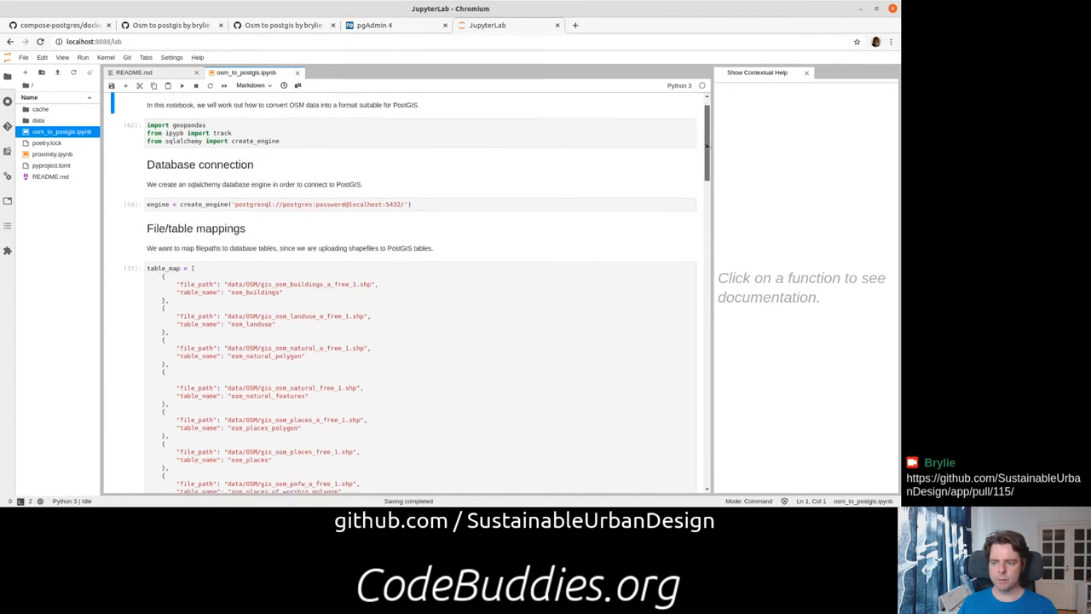
{"action": "scroll", "scroll_direction": "down", "scroll_amount": 3}
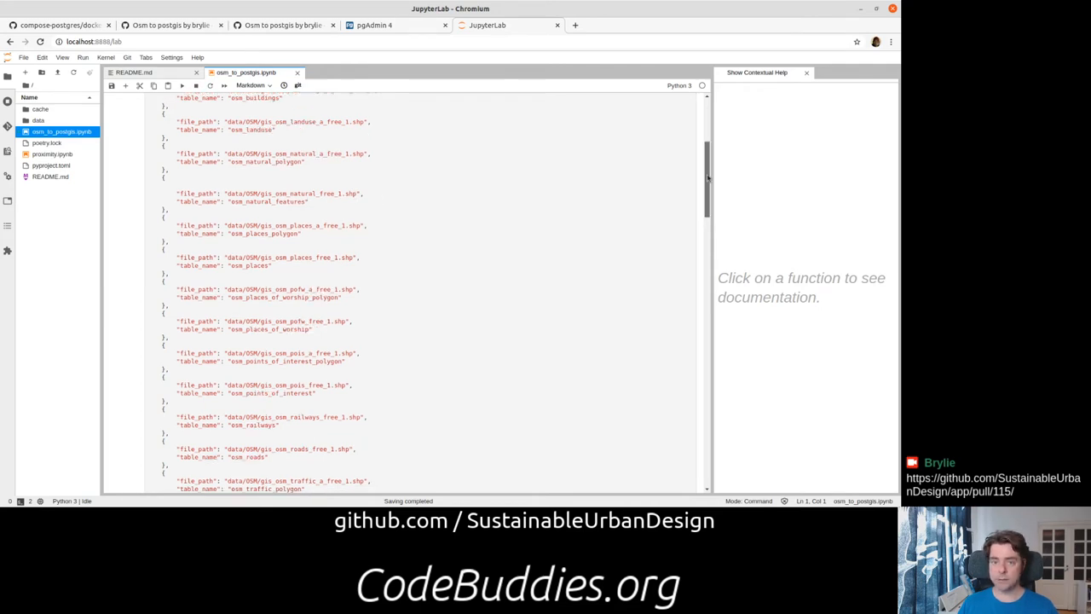
{"action": "scroll", "scroll_direction": "down", "scroll_amount": 3}
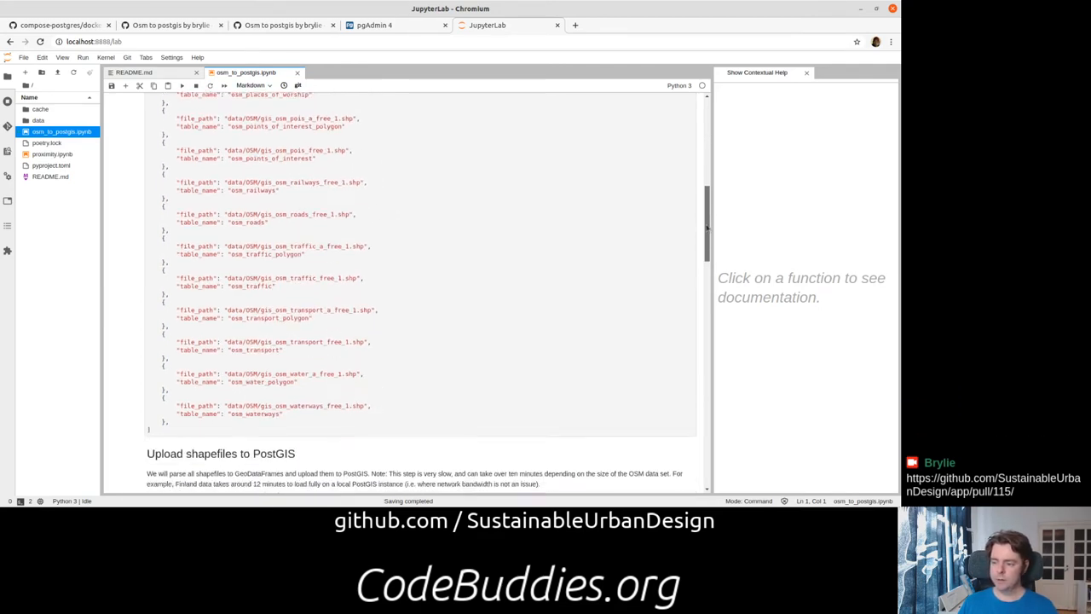
{"action": "scroll", "scroll_direction": "down", "scroll_amount": 3}
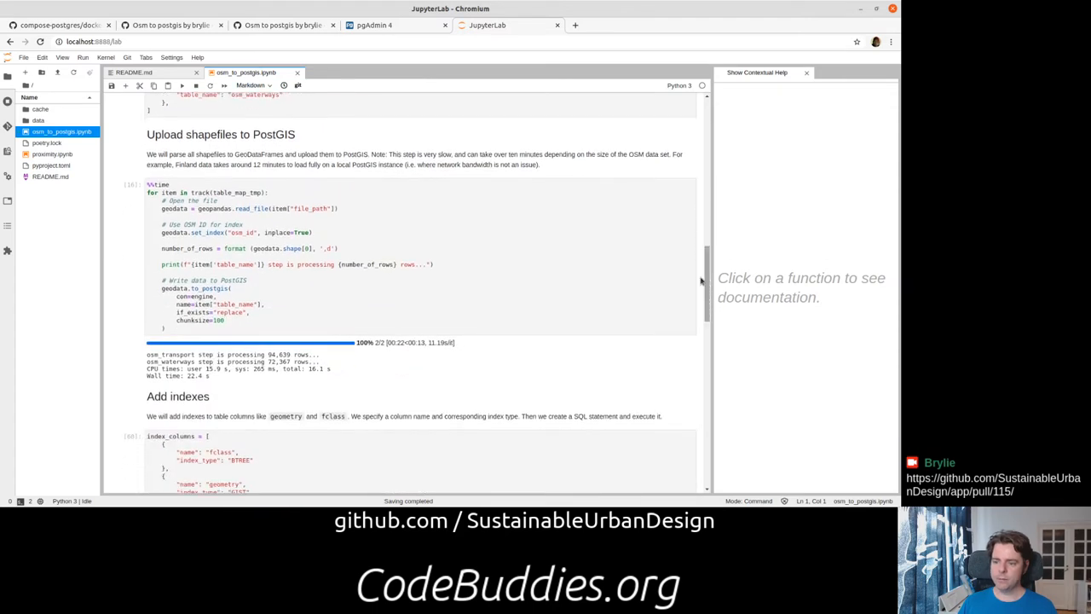
{"action": "mouse_move", "coordinate": [549, 297]}
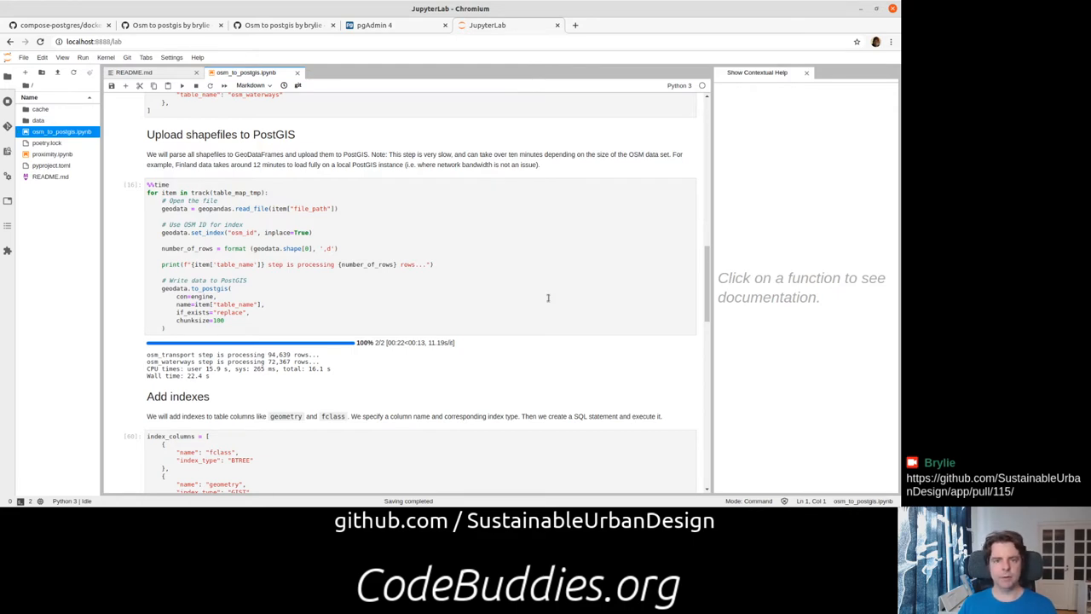
{"action": "scroll", "scroll_direction": "down", "scroll_amount": 3}
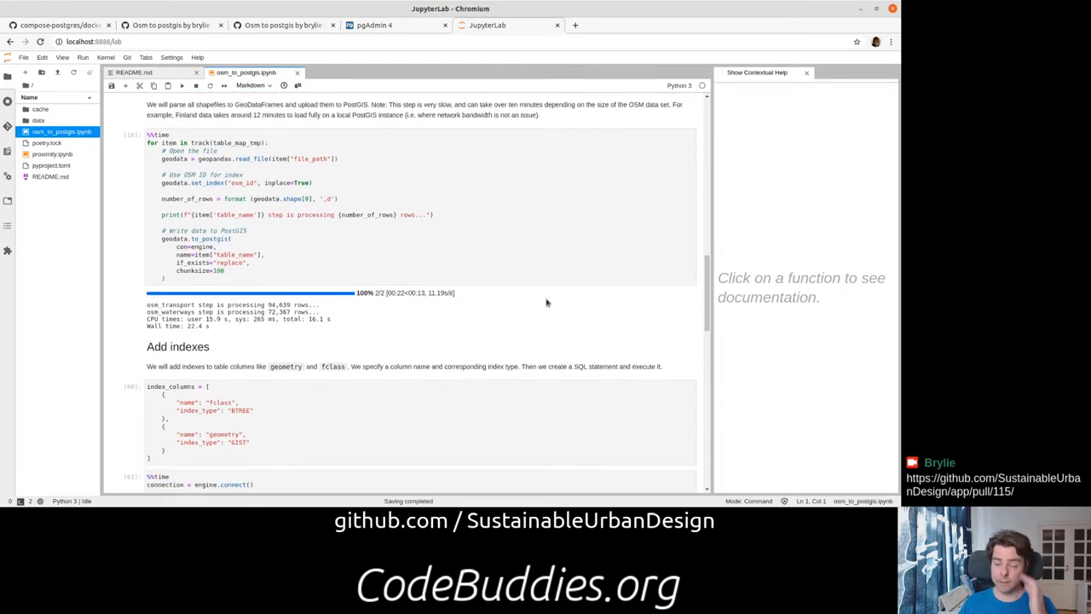
{"action": "scroll", "scroll_direction": "down", "scroll_amount": 3}
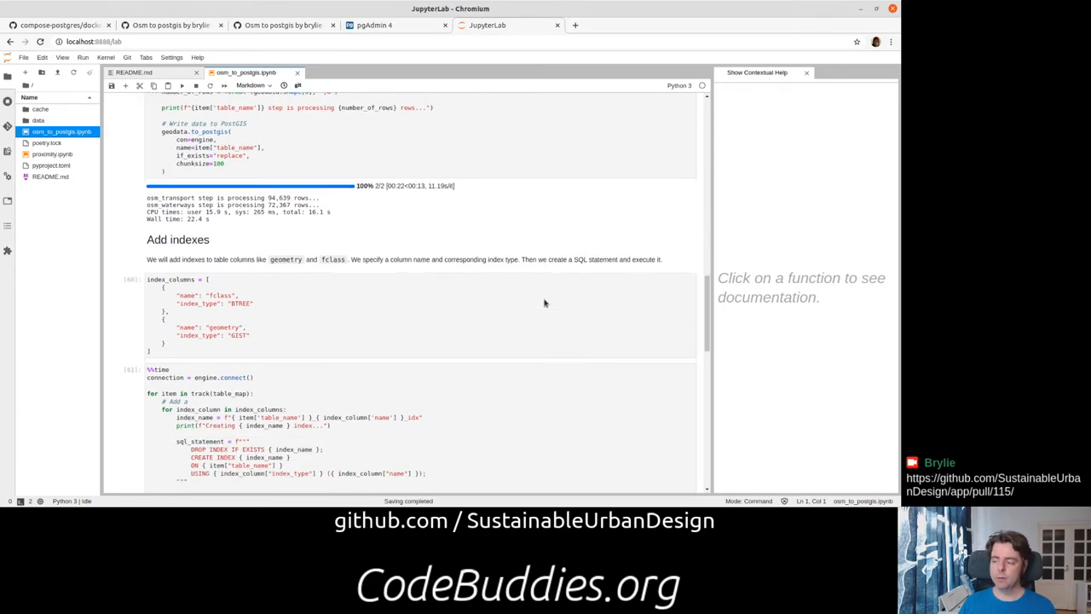
{"action": "scroll", "scroll_direction": "down", "scroll_amount": 3}
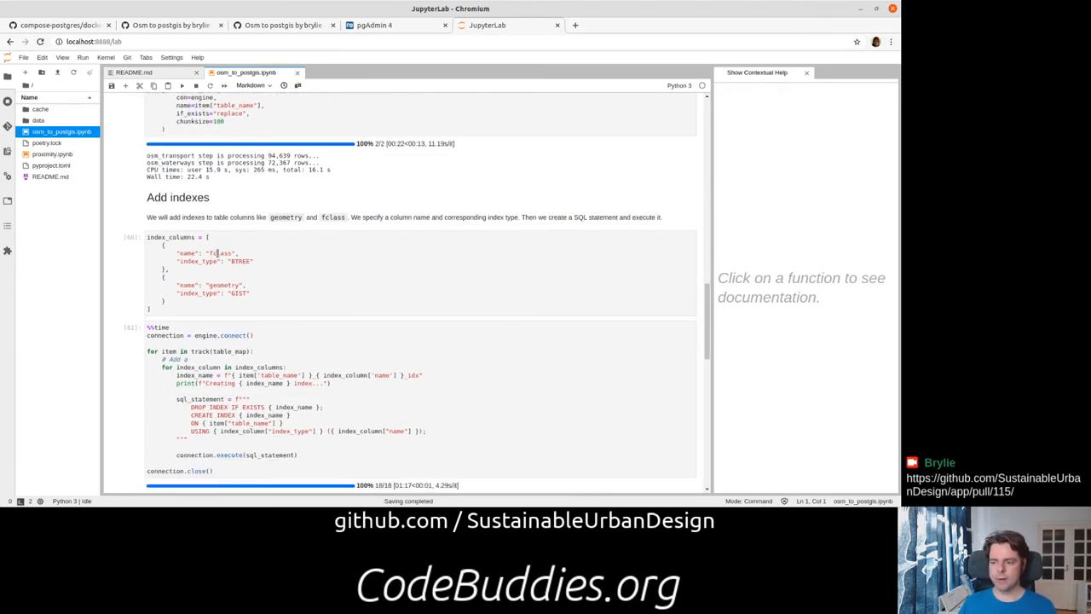
Inspect the index_columns cell and the index-creation run output below it.
{"action": "left_click", "coordinate": [290, 276]}
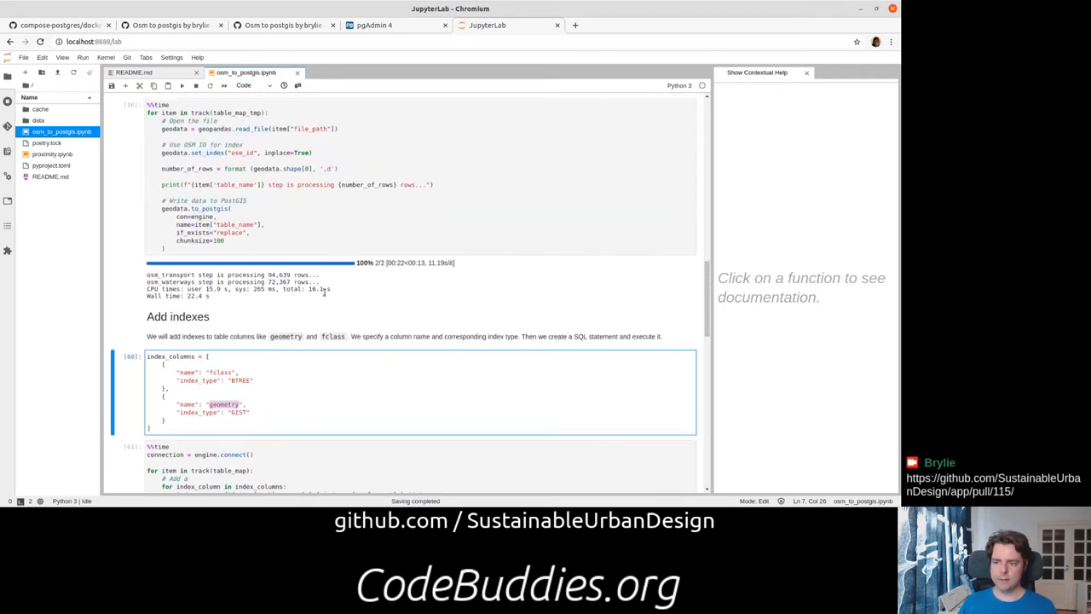
{"action": "scroll", "scroll_direction": "down", "scroll_amount": 3}
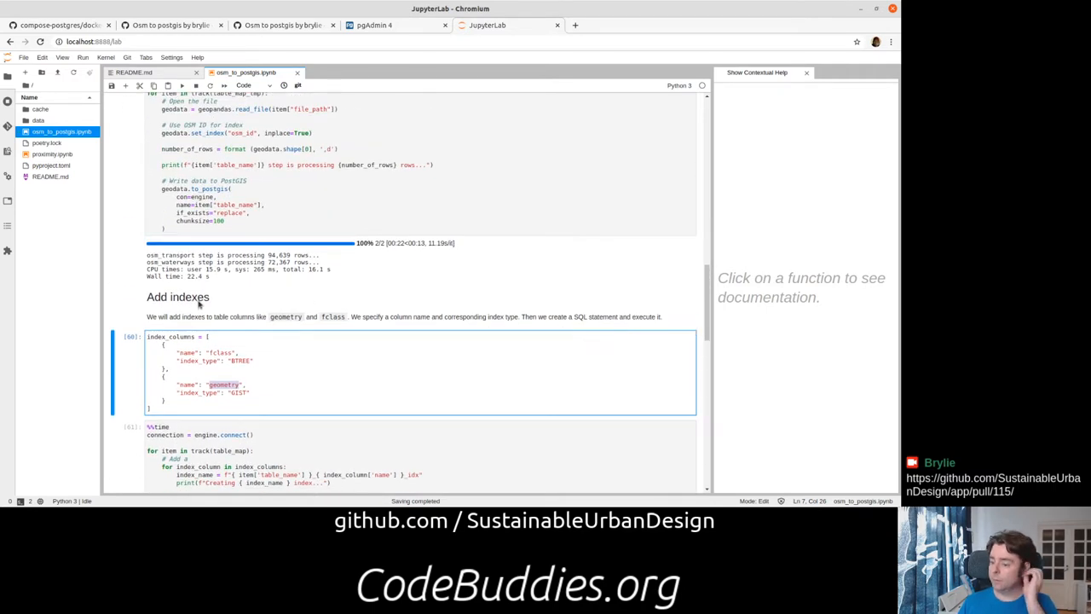
{"action": "scroll", "scroll_direction": "down", "scroll_amount": 3}
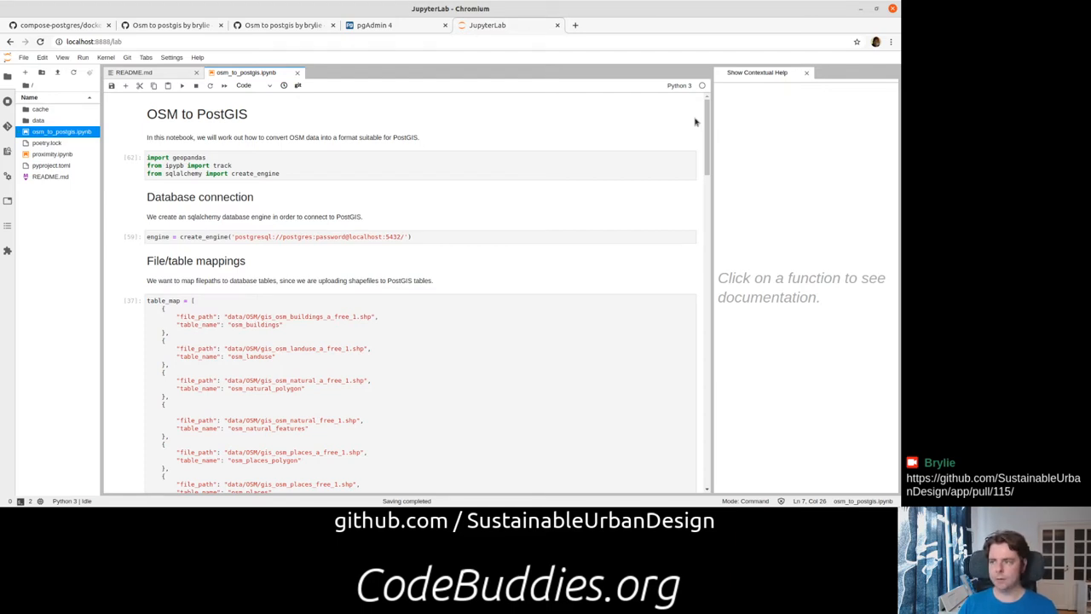
{"action": "mouse_move", "coordinate": [228, 195]}
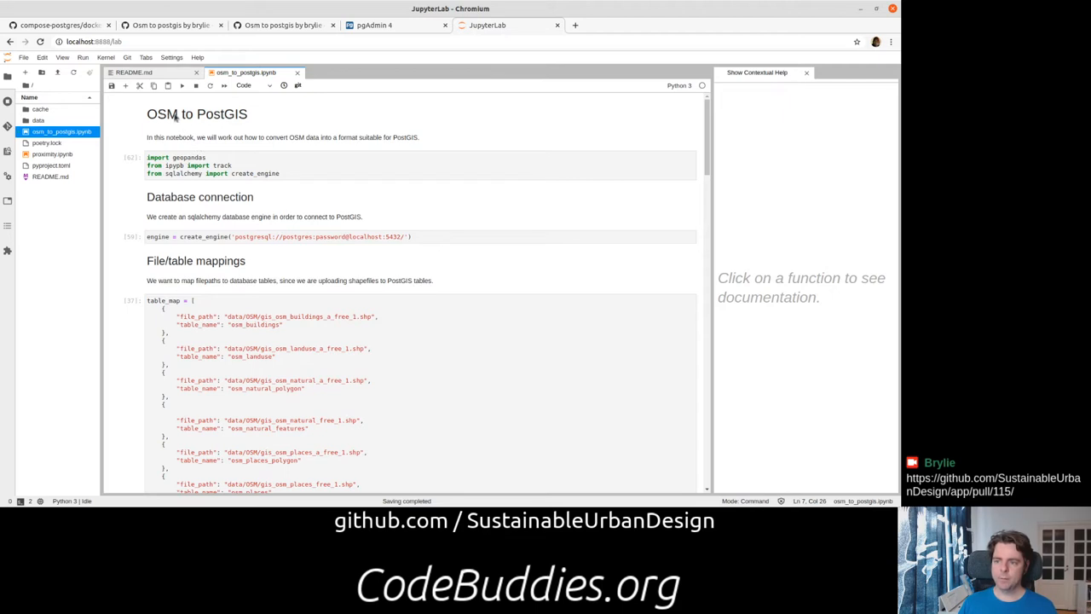
{"action": "mouse_move", "coordinate": [222, 122]}
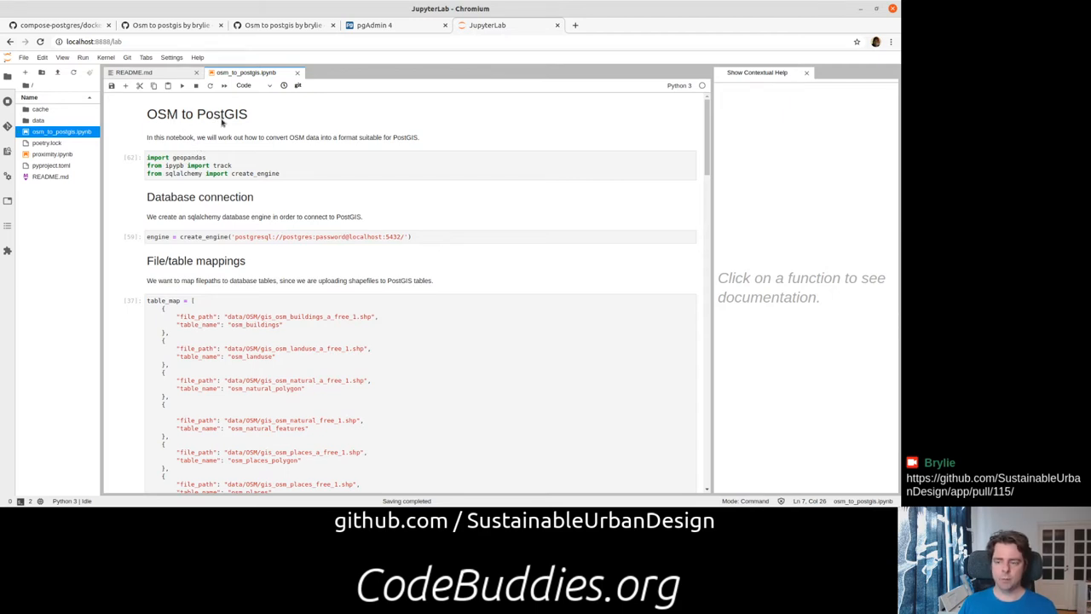
{"action": "left_click", "coordinate": [170, 166]}
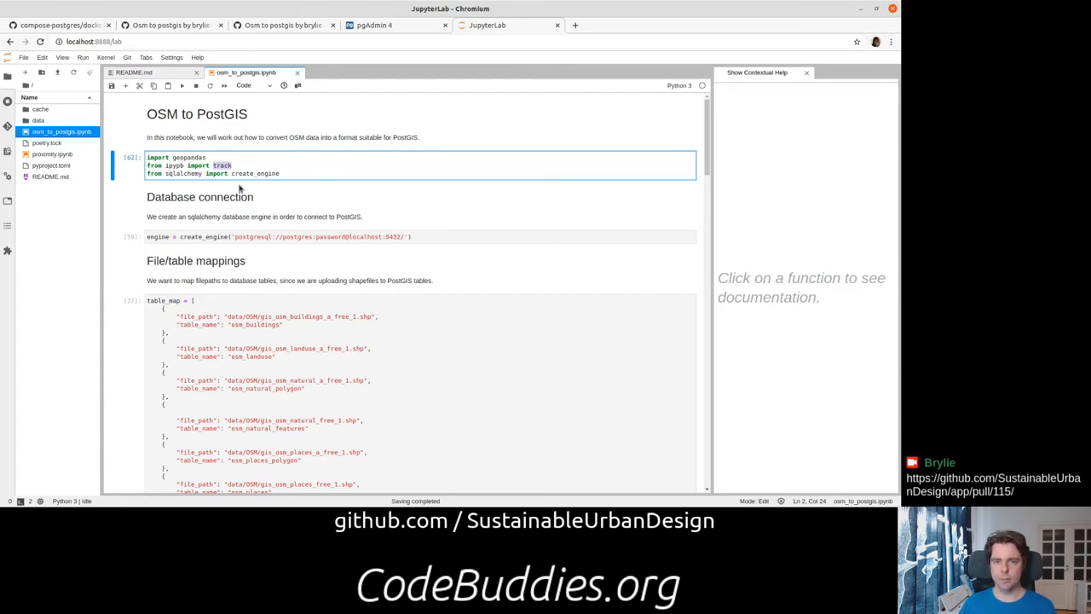
{"action": "mouse_move", "coordinate": [196, 235]}
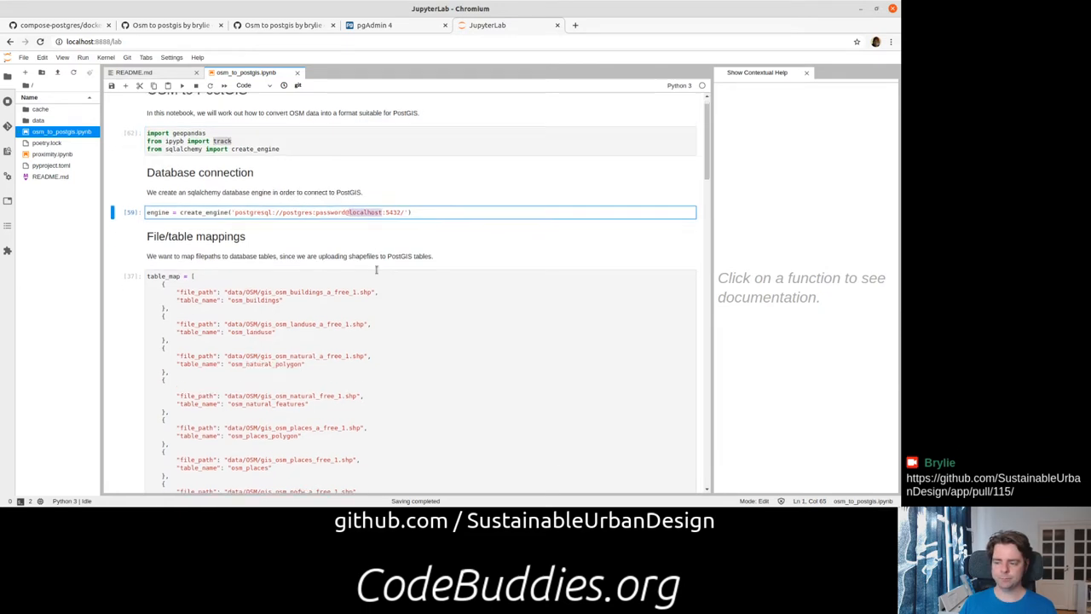
{"action": "scroll", "scroll_direction": "down", "scroll_amount": 3}
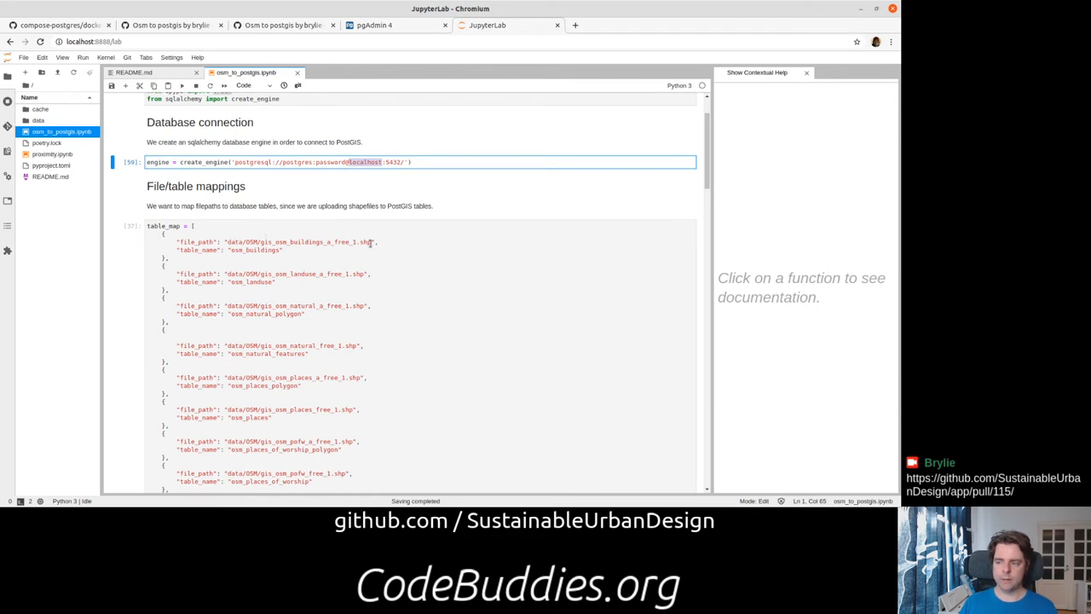
{"action": "left_click", "coordinate": [188, 228]}
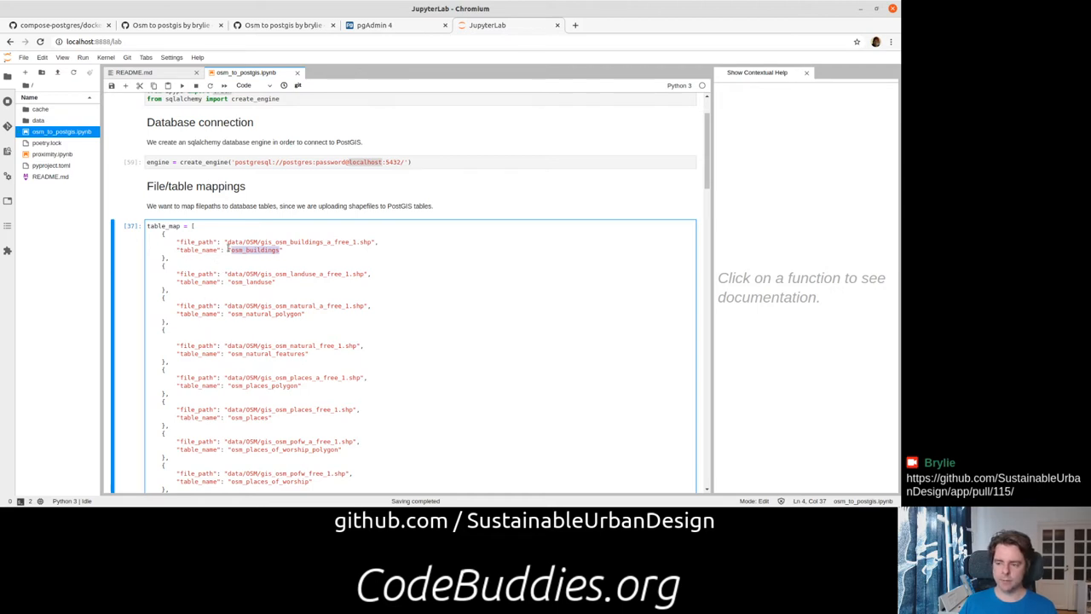
{"action": "scroll", "scroll_direction": "down", "scroll_amount": 3}
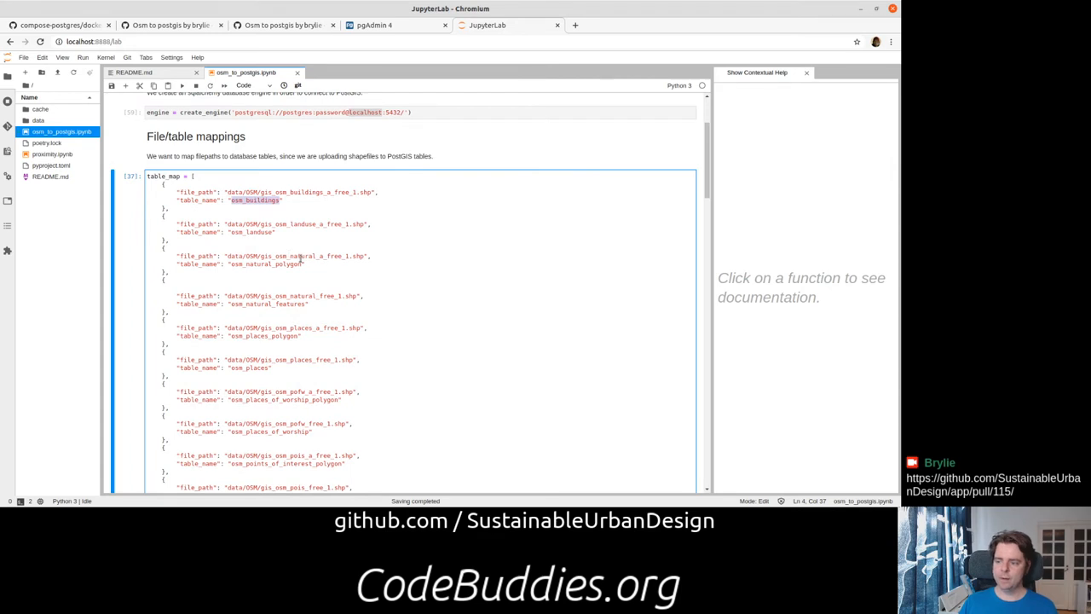
{"action": "scroll", "scroll_direction": "down", "scroll_amount": 3}
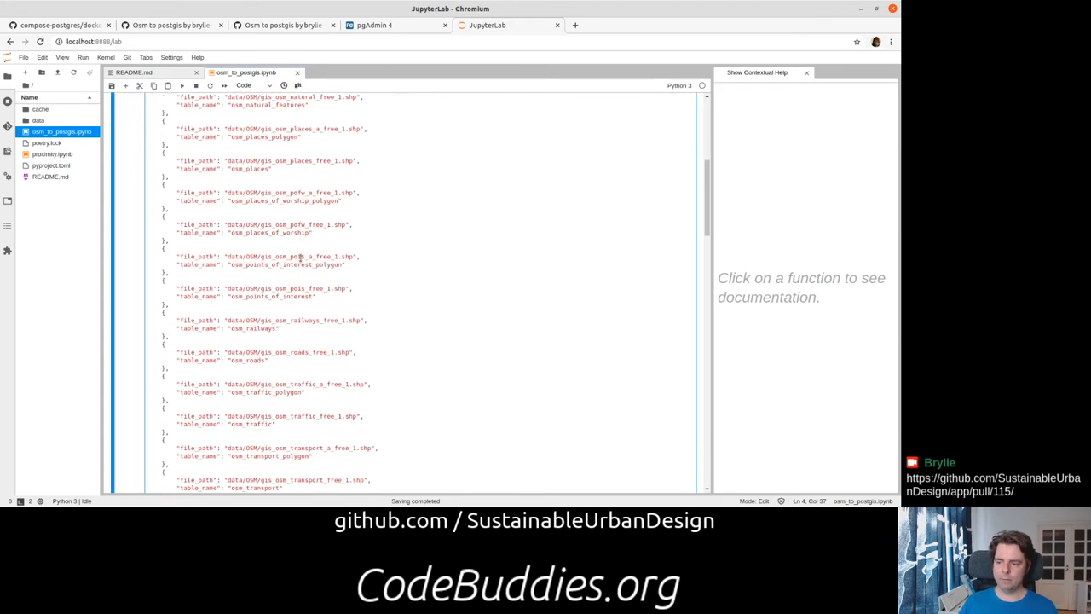
{"action": "scroll", "scroll_direction": "down", "scroll_amount": 3}
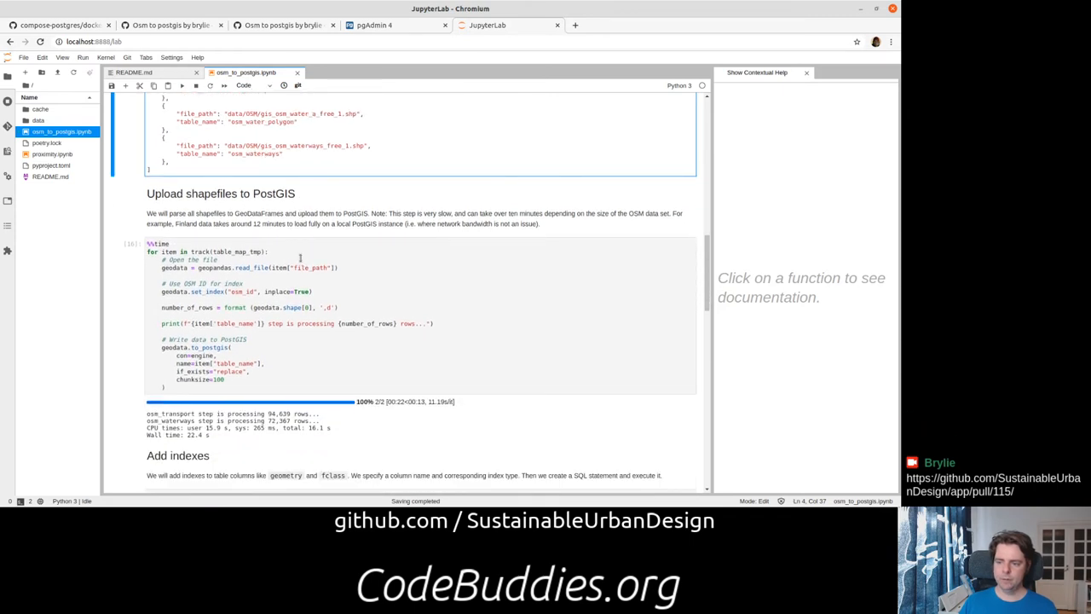
{"action": "scroll", "scroll_direction": "down", "scroll_amount": 3}
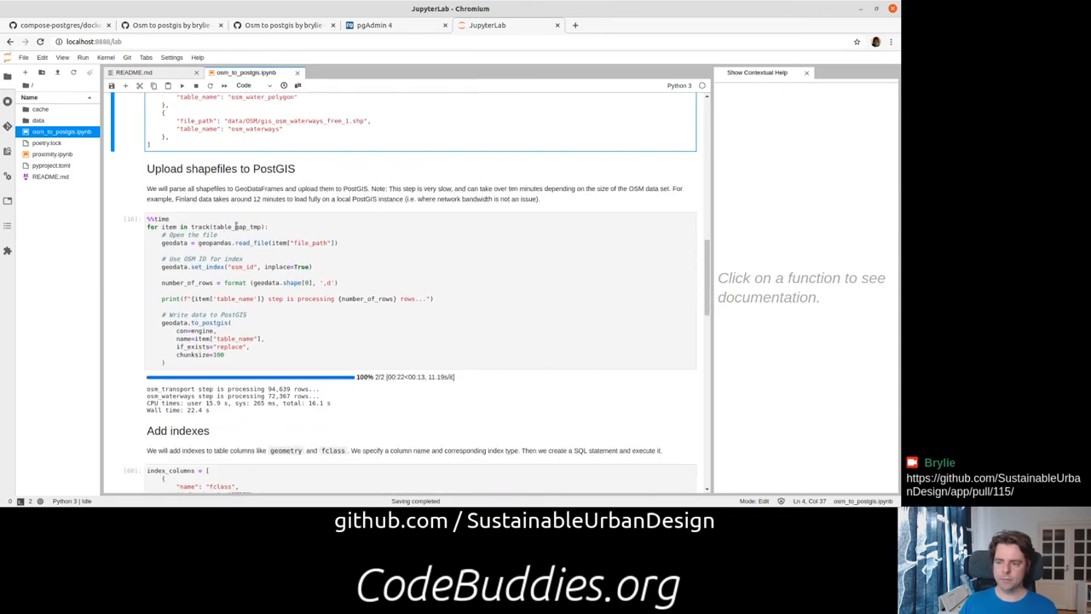
Show the docstring for format(...) in the shapefile upload loop via Contextual Help.
{"action": "left_click", "coordinate": [252, 227]}
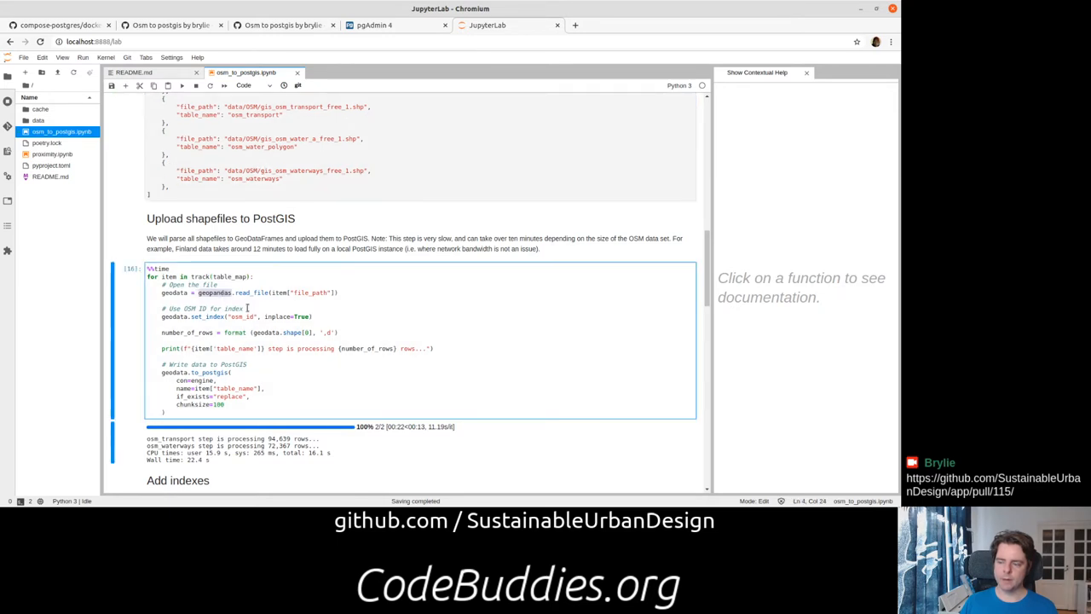
{"action": "scroll", "scroll_direction": "down", "scroll_amount": 3}
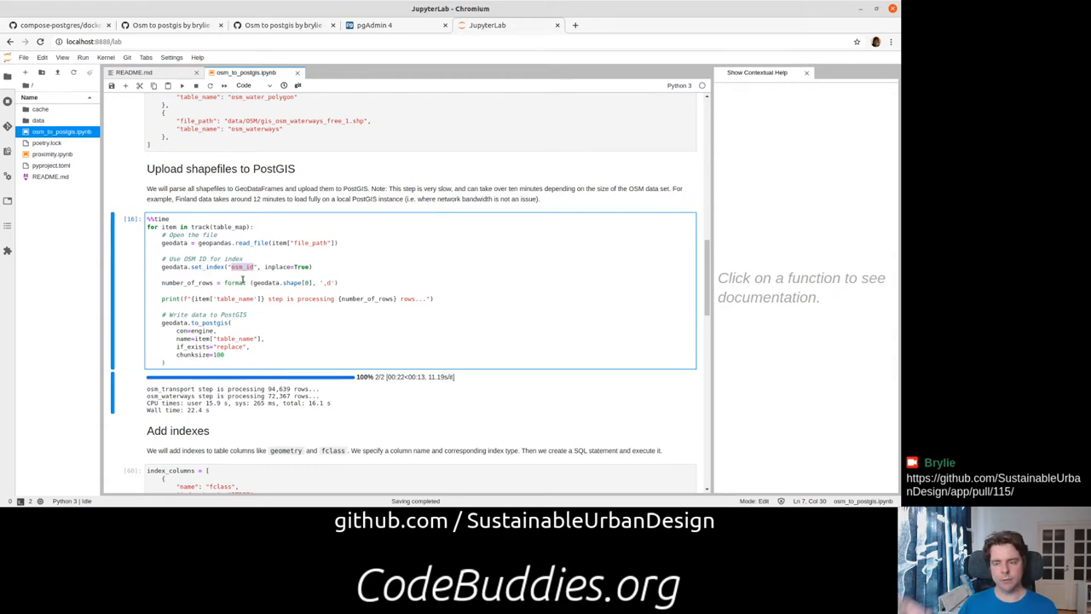
{"action": "scroll", "scroll_direction": "down", "scroll_amount": 3}
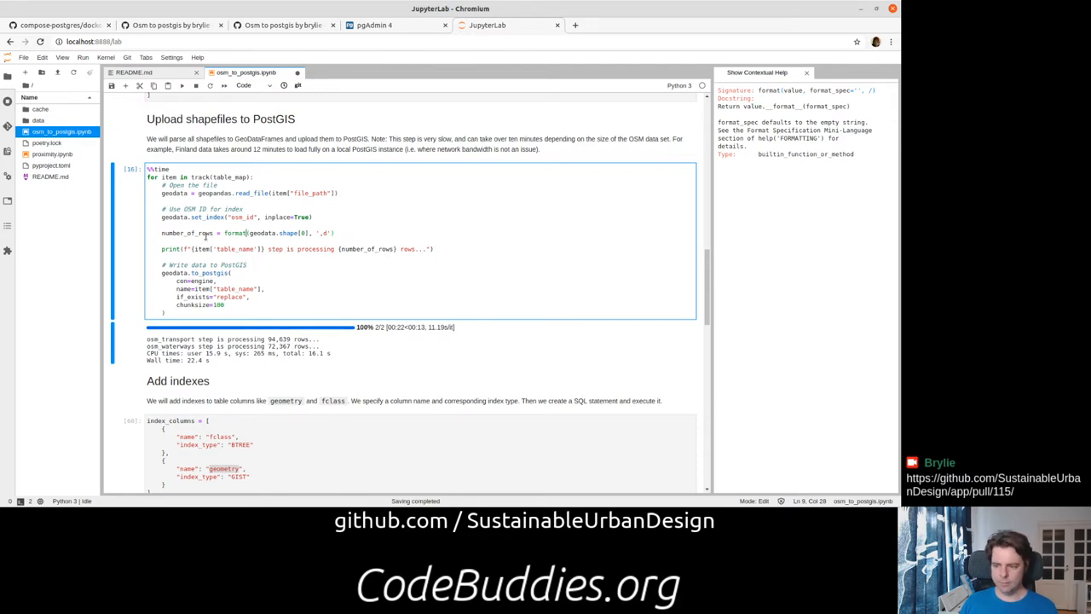
{"action": "mouse_move", "coordinate": [287, 352]}
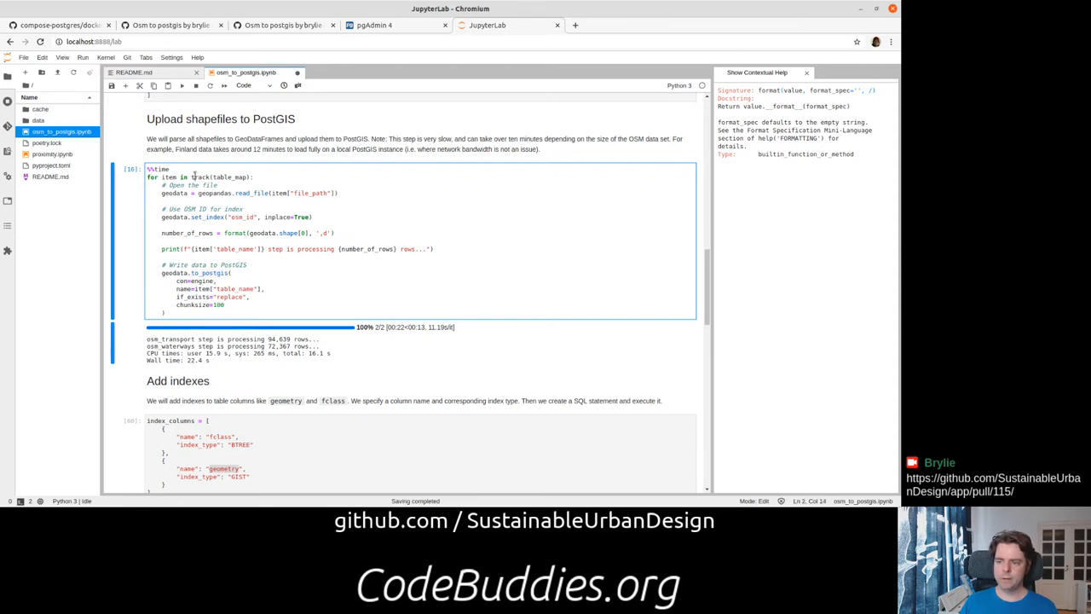
{"action": "double_click", "coordinate": [197, 176]}
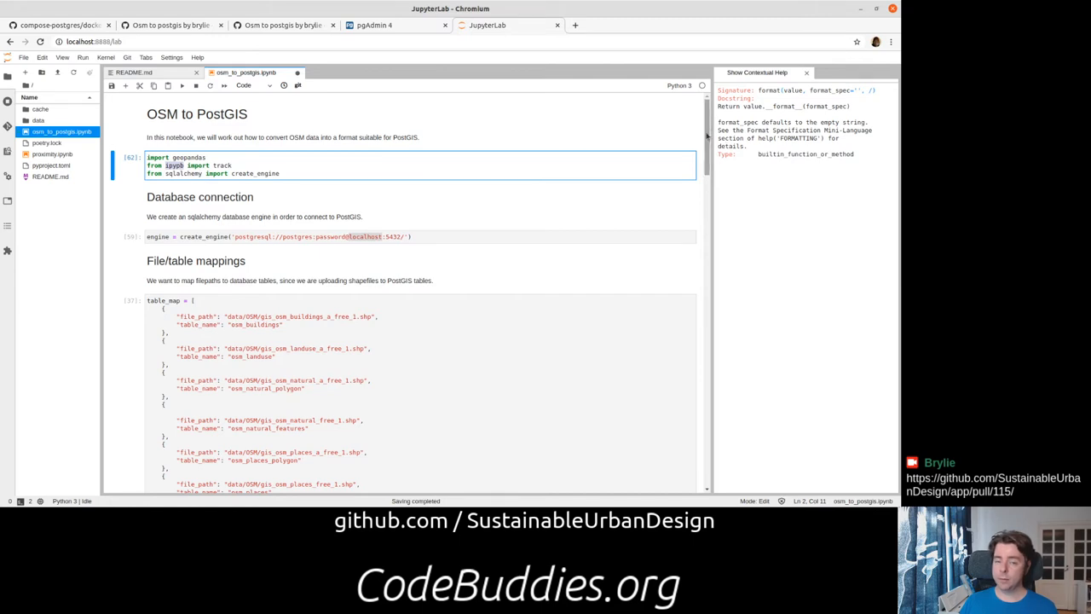
{"action": "scroll", "scroll_direction": "down", "scroll_amount": 3}
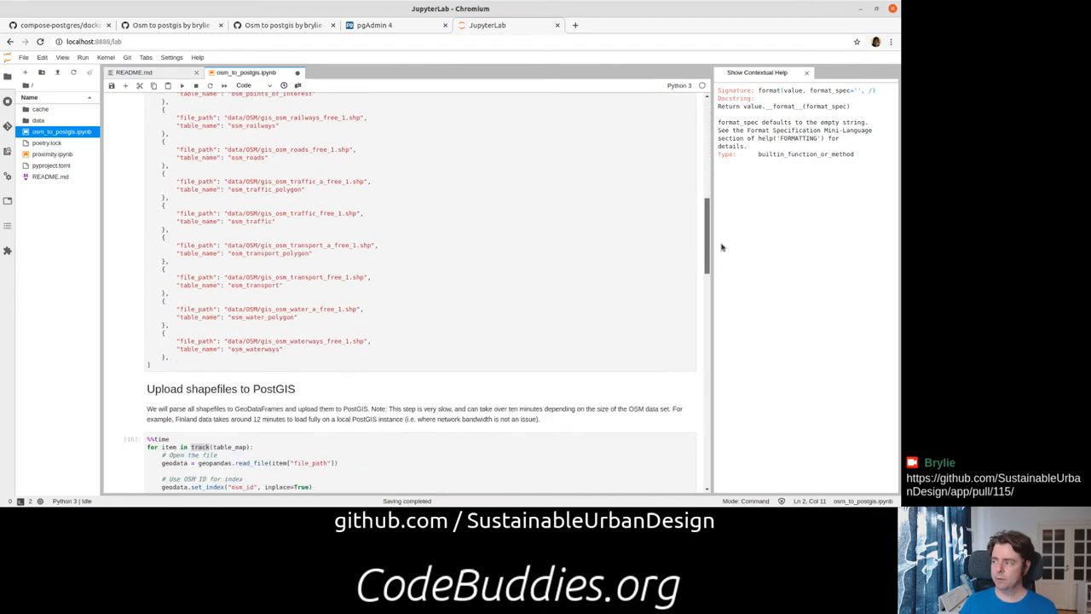
{"action": "scroll", "scroll_direction": "down", "scroll_amount": 3}
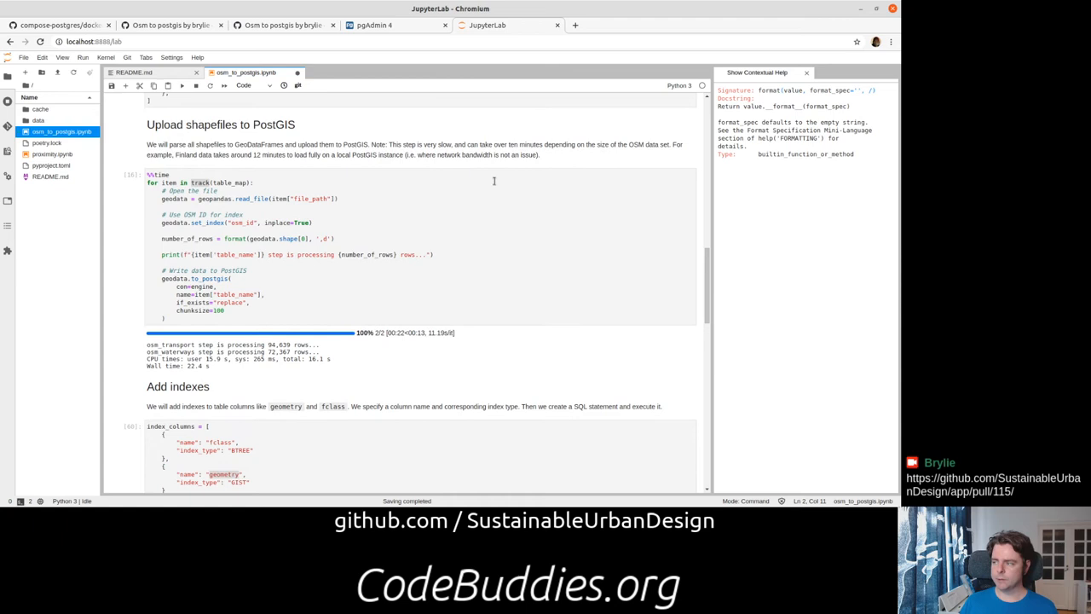
{"action": "mouse_move", "coordinate": [154, 341]}
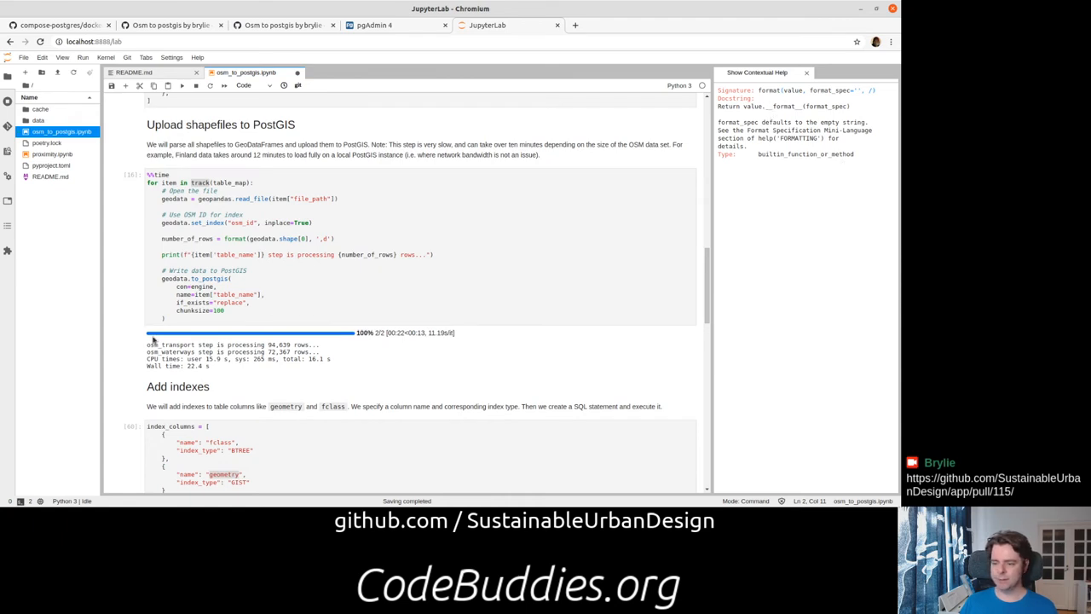
{"action": "mouse_move", "coordinate": [379, 336]}
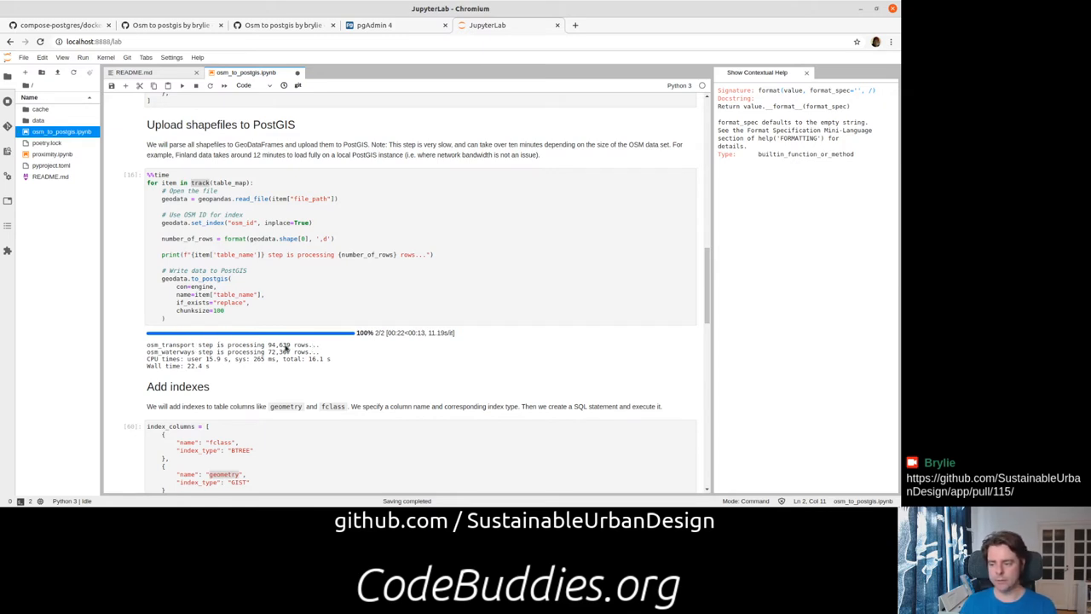
{"action": "double_click", "coordinate": [279, 345]}
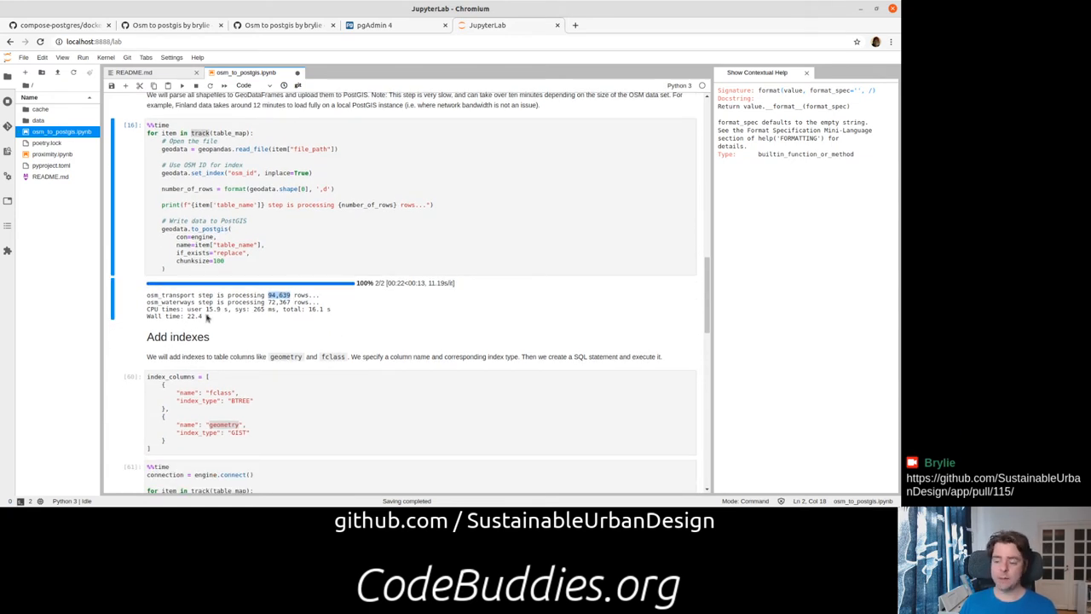
{"action": "left_click_drag", "start_coordinate": [150, 294], "coordinate": [210, 315]}
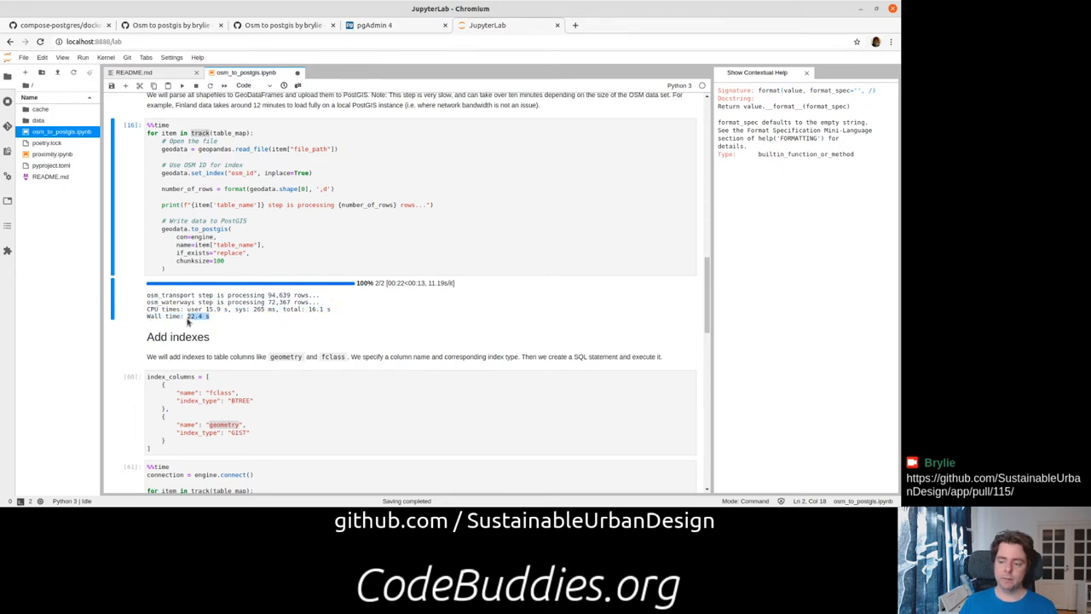
{"action": "mouse_move", "coordinate": [209, 326]}
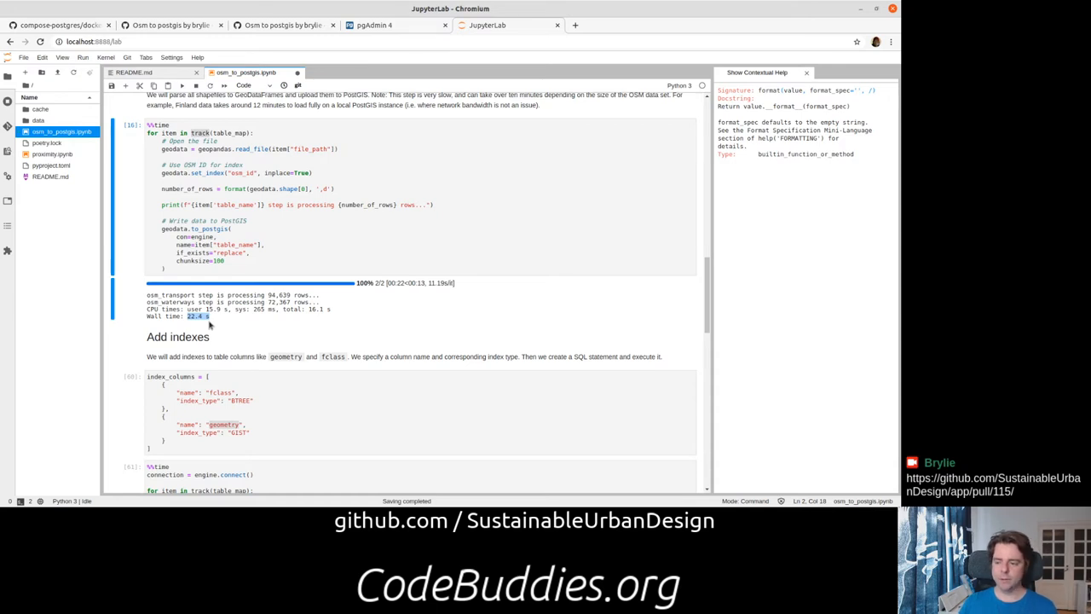
{"action": "mouse_move", "coordinate": [320, 300]}
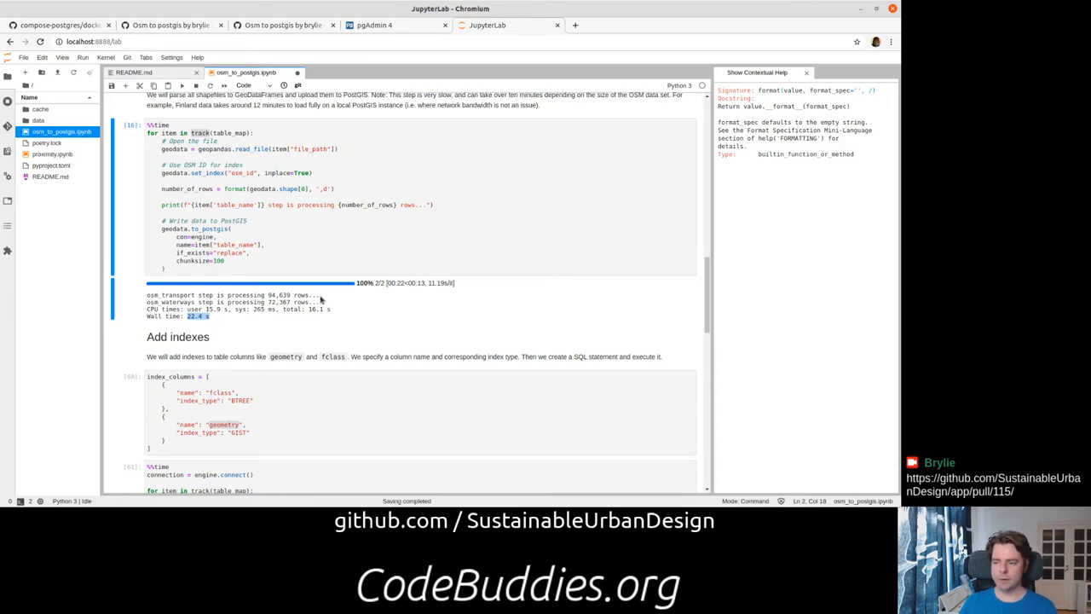
{"action": "mouse_move", "coordinate": [286, 352]}
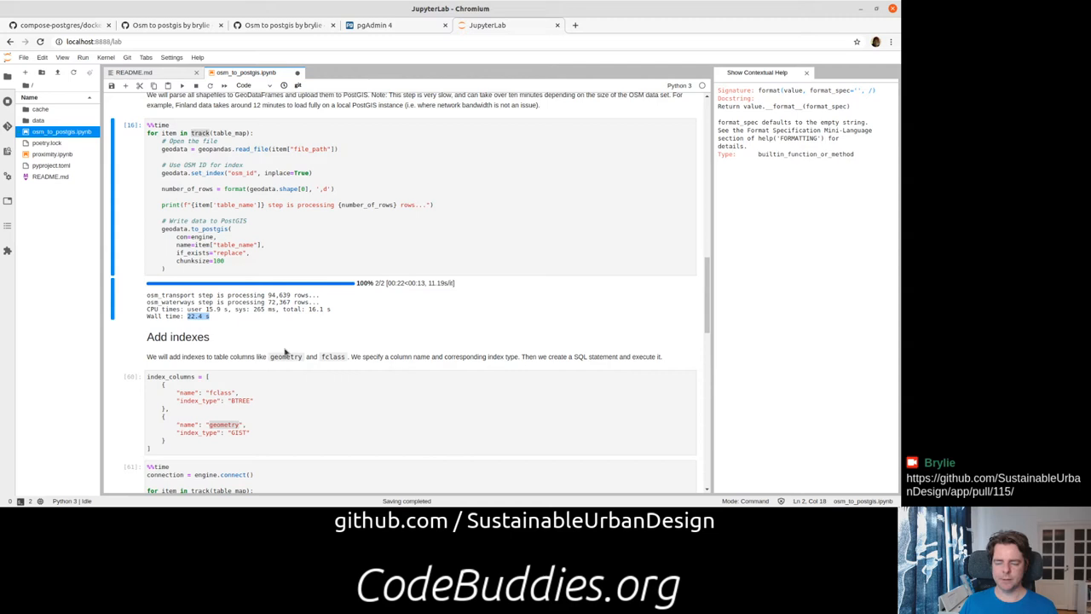
{"action": "mouse_move", "coordinate": [127, 171]}
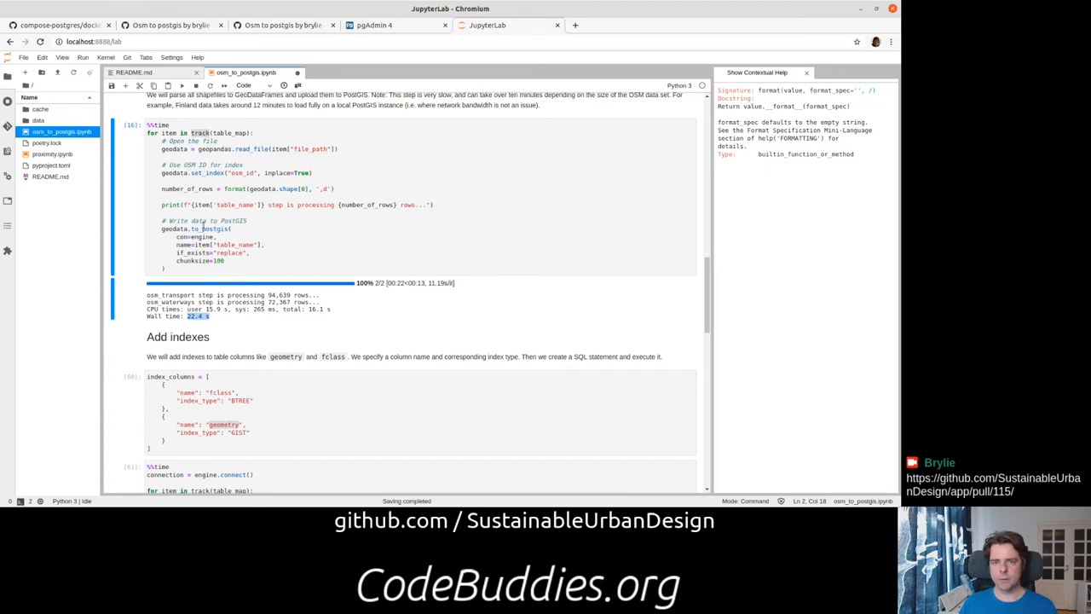
{"action": "scroll", "scroll_direction": "down", "scroll_amount": 3}
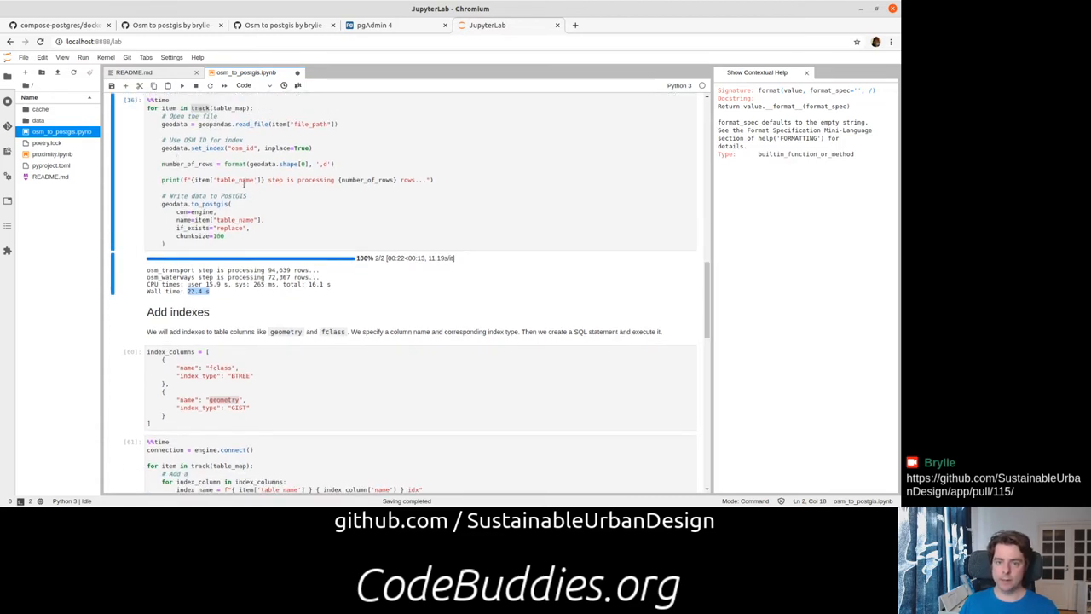
{"action": "scroll", "scroll_direction": "down", "scroll_amount": 3}
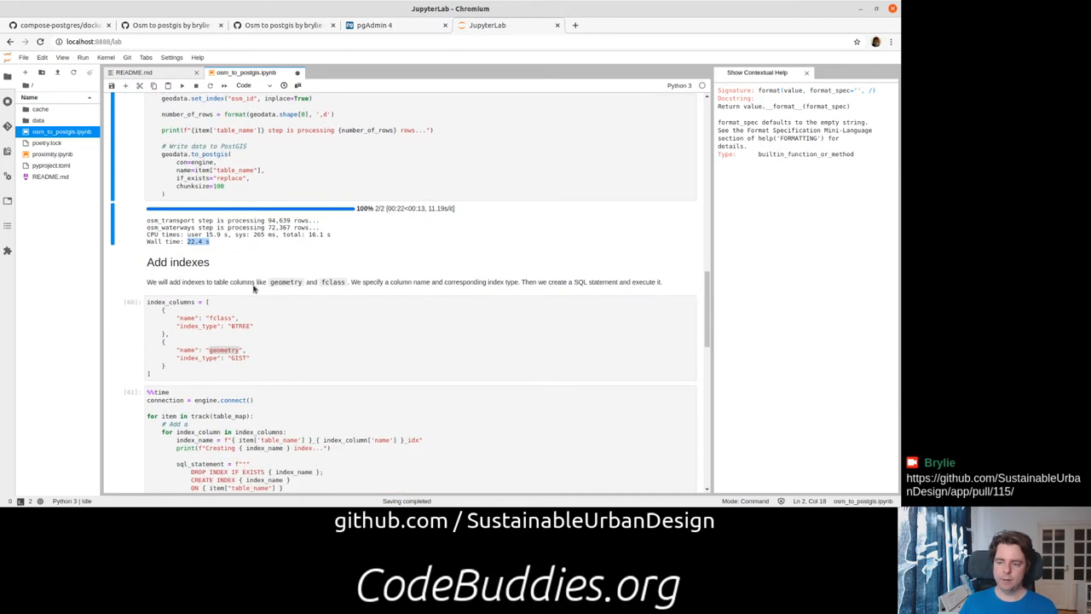
{"action": "scroll", "scroll_direction": "down", "scroll_amount": 3}
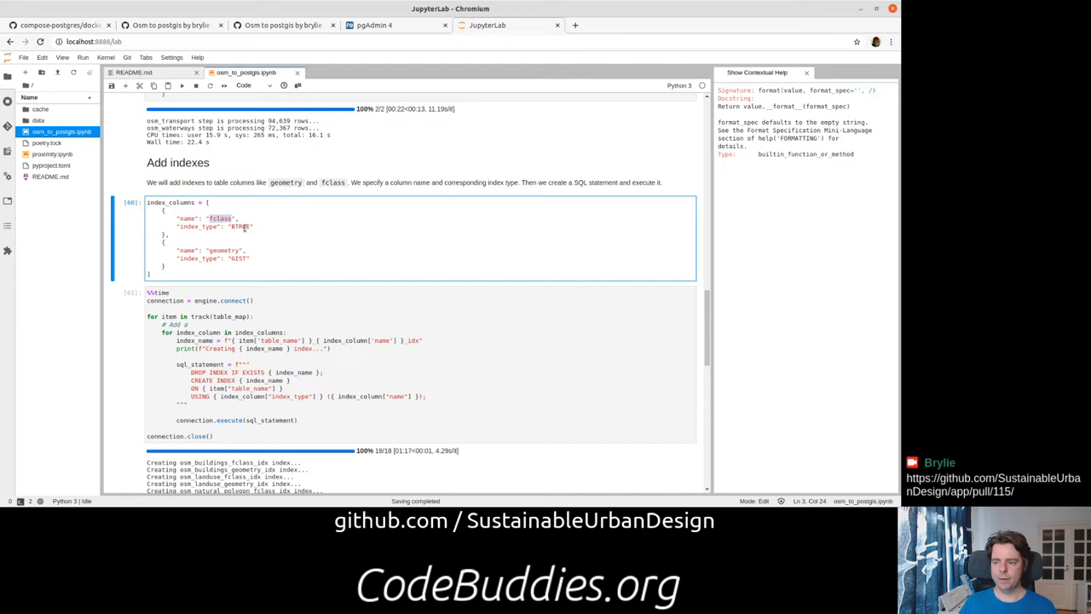
{"action": "scroll", "scroll_direction": "down", "scroll_amount": 3}
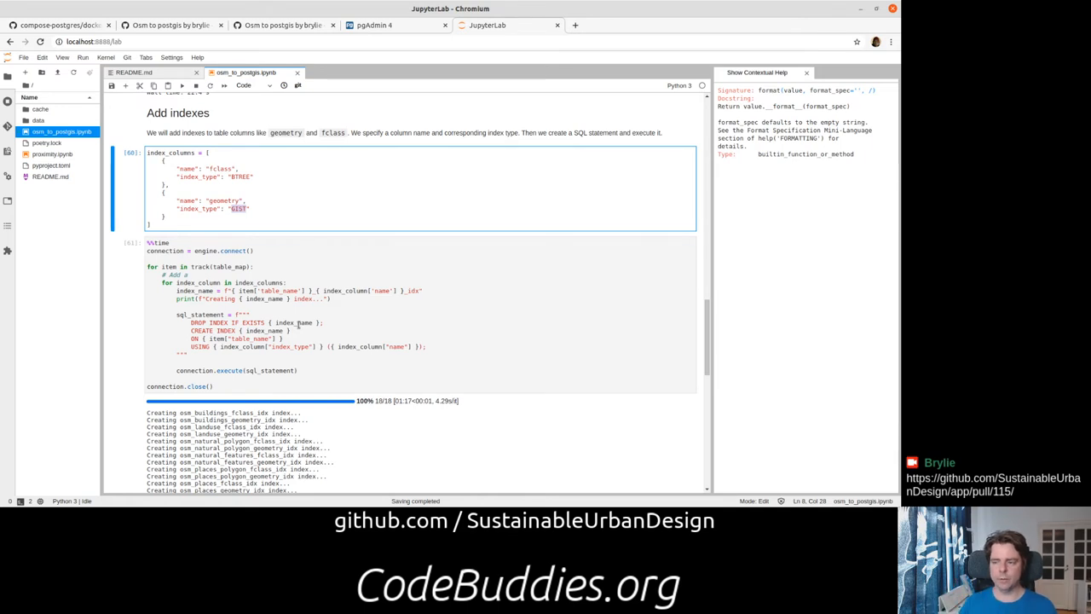
{"action": "scroll", "scroll_direction": "down", "scroll_amount": 3}
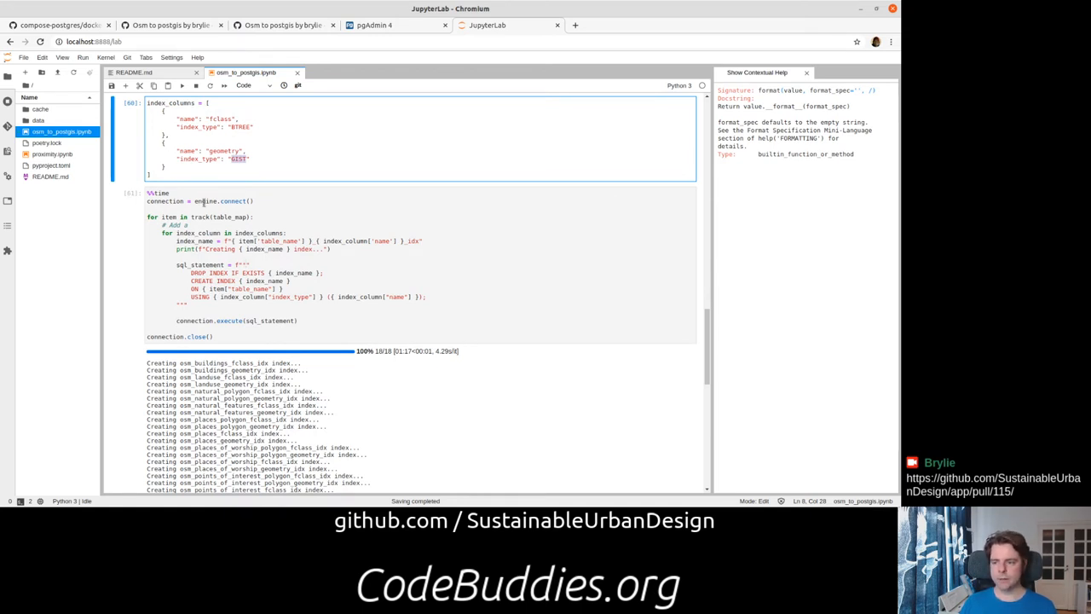
{"action": "double_click", "coordinate": [205, 201]}
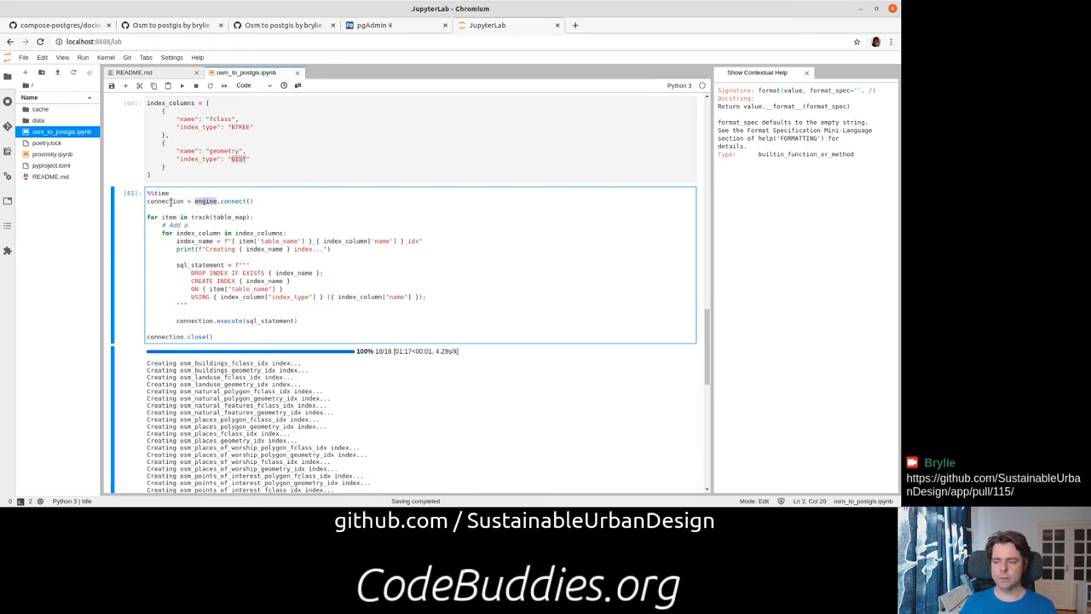
{"action": "double_click", "coordinate": [163, 201]}
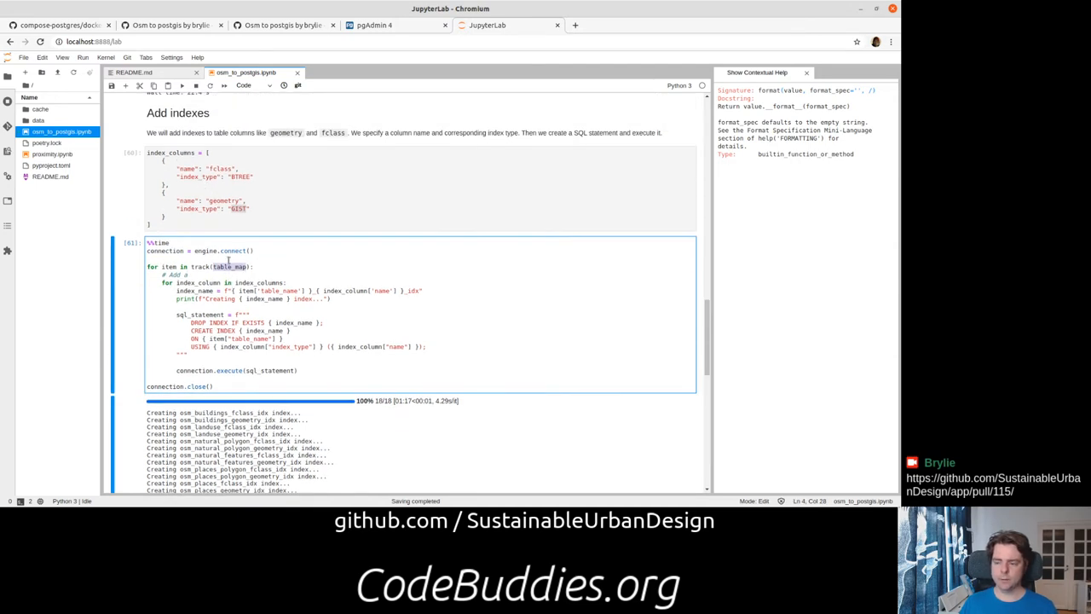
{"action": "scroll", "scroll_direction": "down", "scroll_amount": 3}
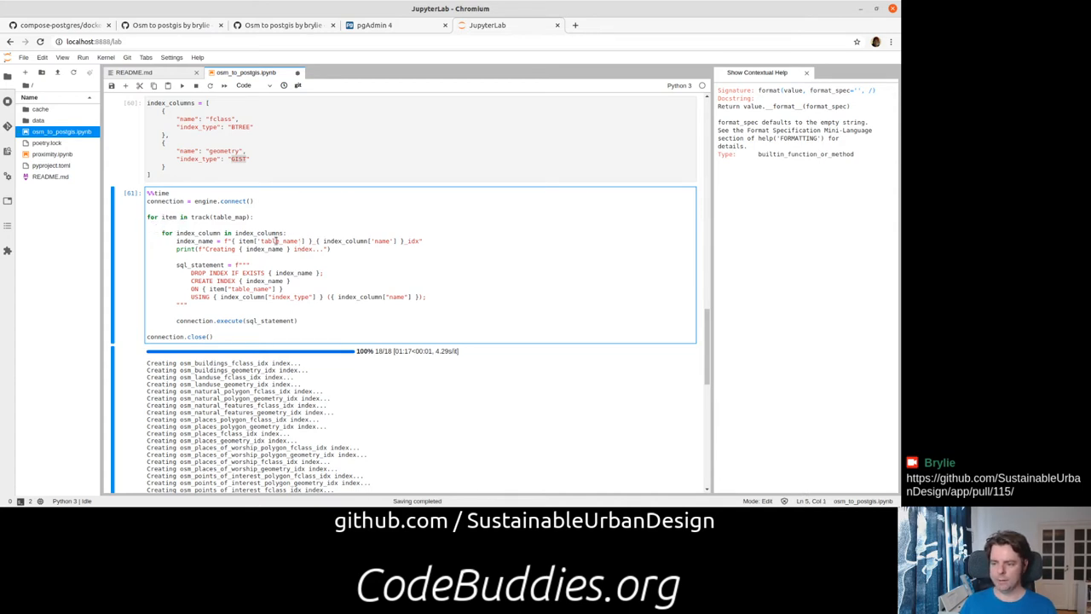
{"action": "double_click", "coordinate": [247, 241]}
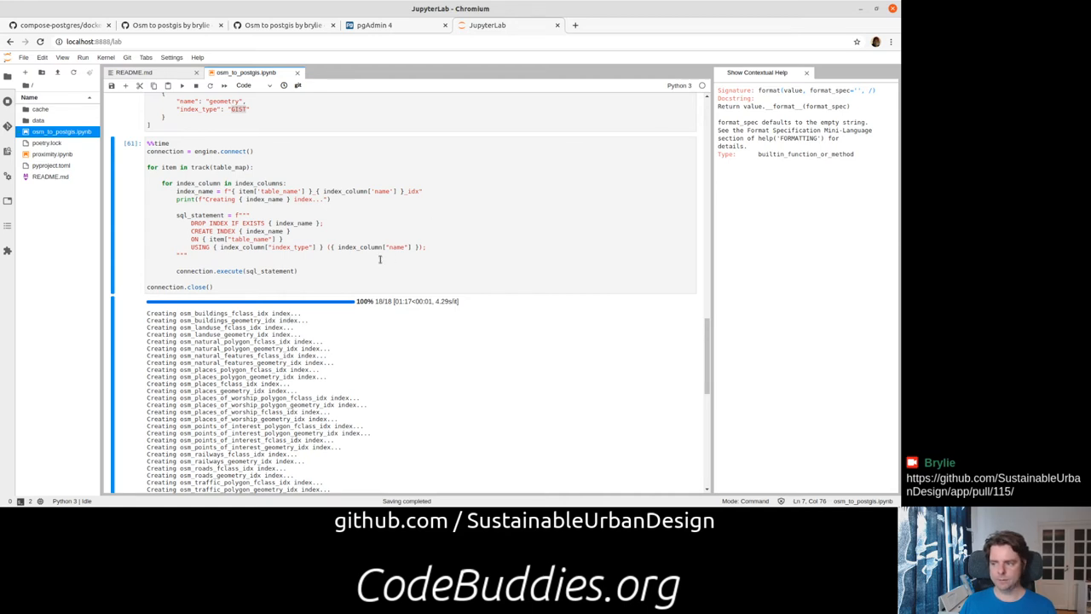
{"action": "mouse_move", "coordinate": [238, 327]}
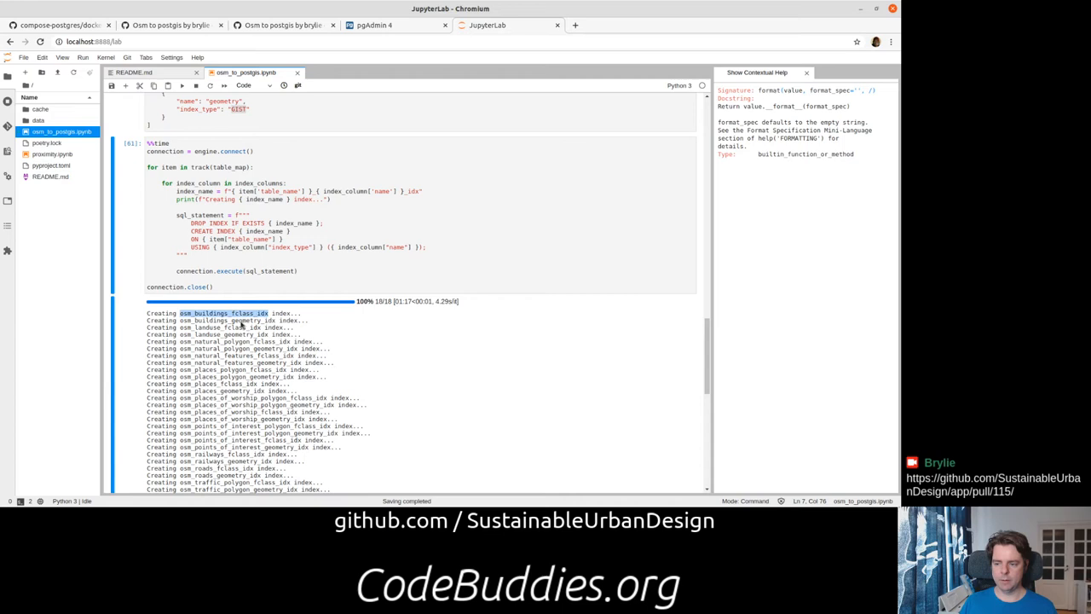
{"action": "mouse_move", "coordinate": [243, 324]}
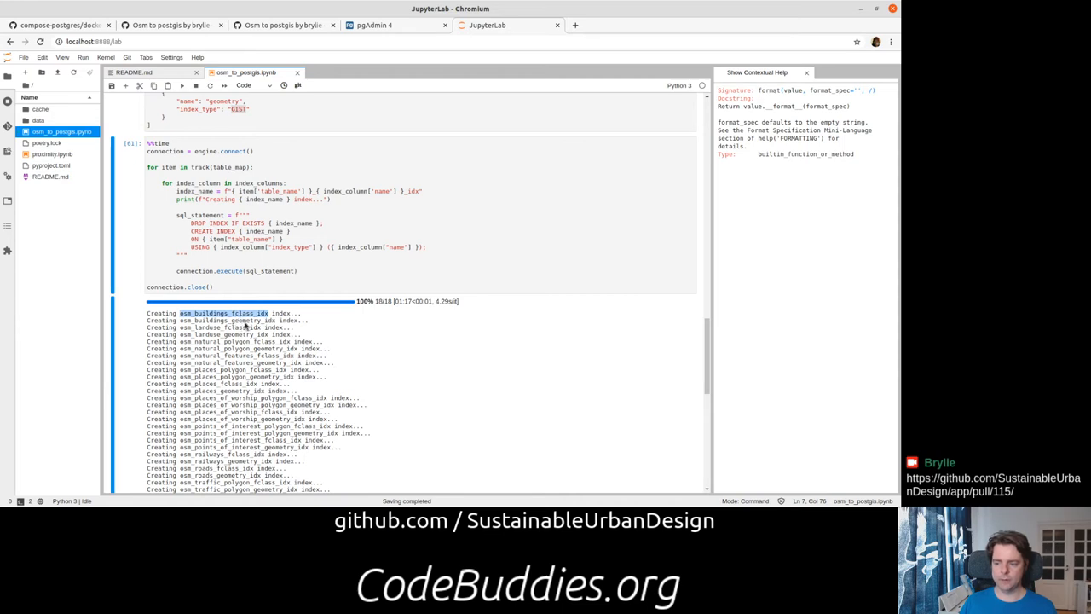
{"action": "mouse_move", "coordinate": [368, 309]}
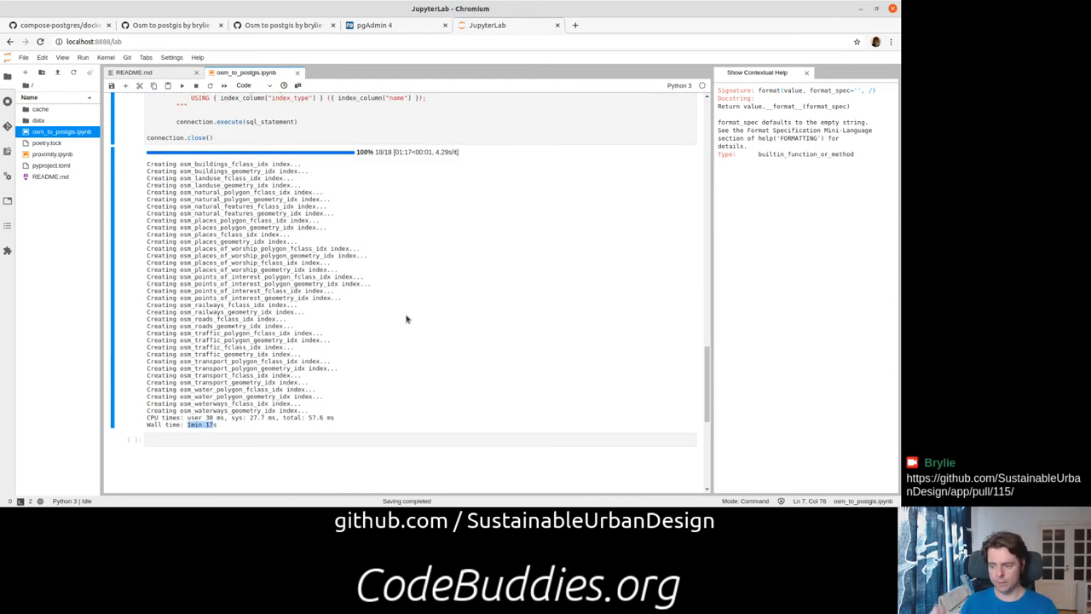
{"action": "mouse_move", "coordinate": [333, 332]}
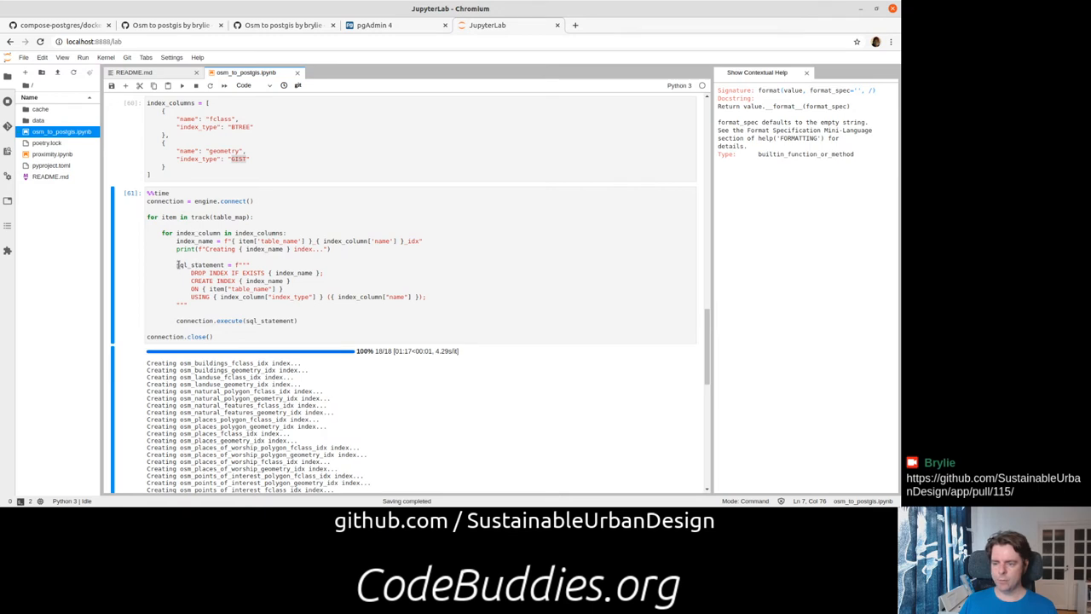
{"action": "double_click", "coordinate": [201, 264]}
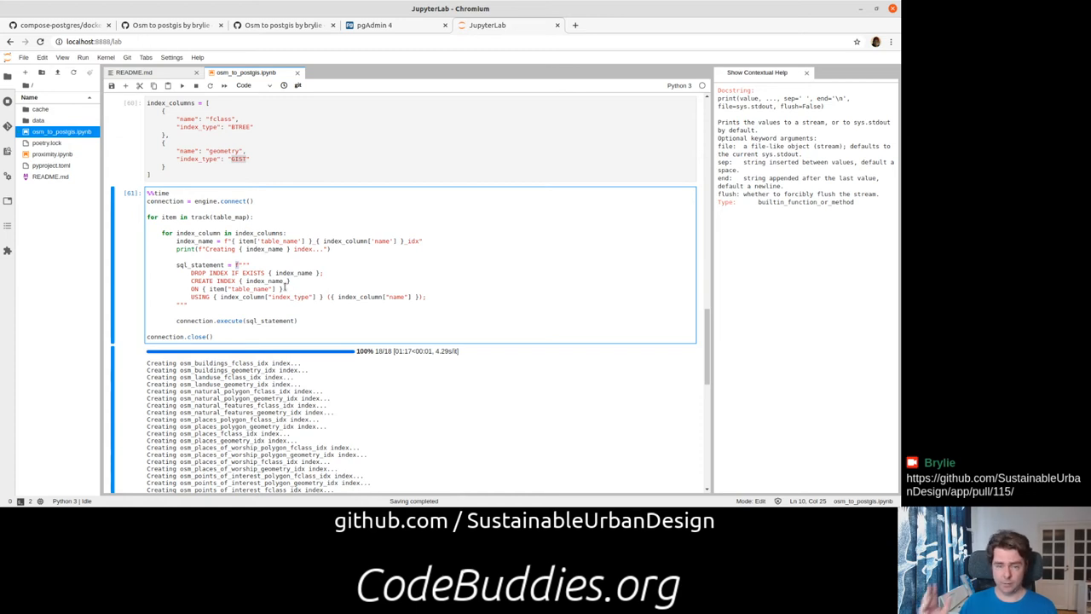
{"action": "mouse_move", "coordinate": [220, 300]}
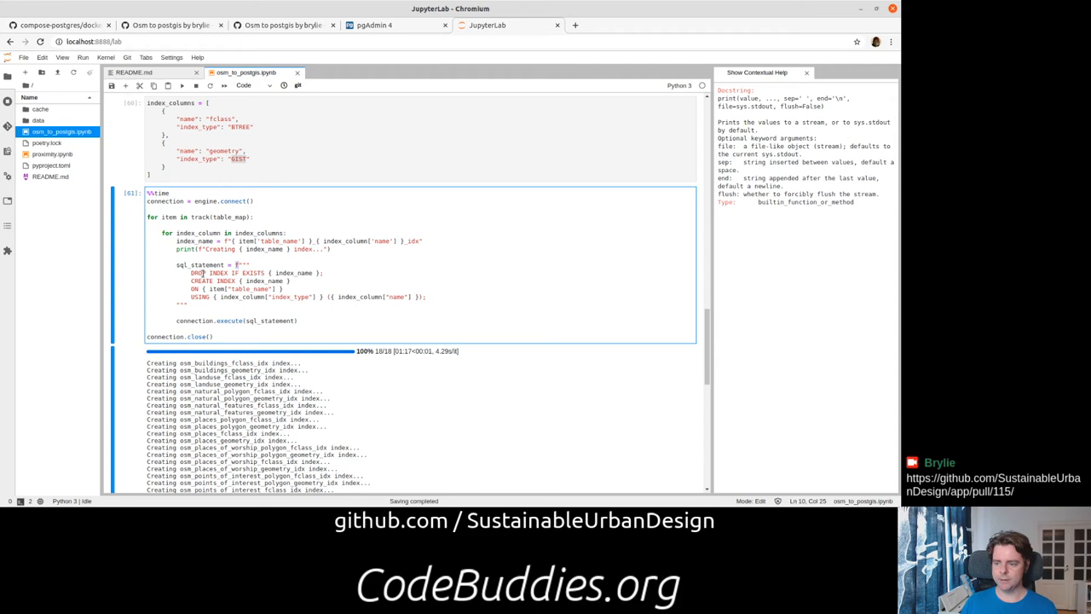
{"action": "double_click", "coordinate": [208, 272]}
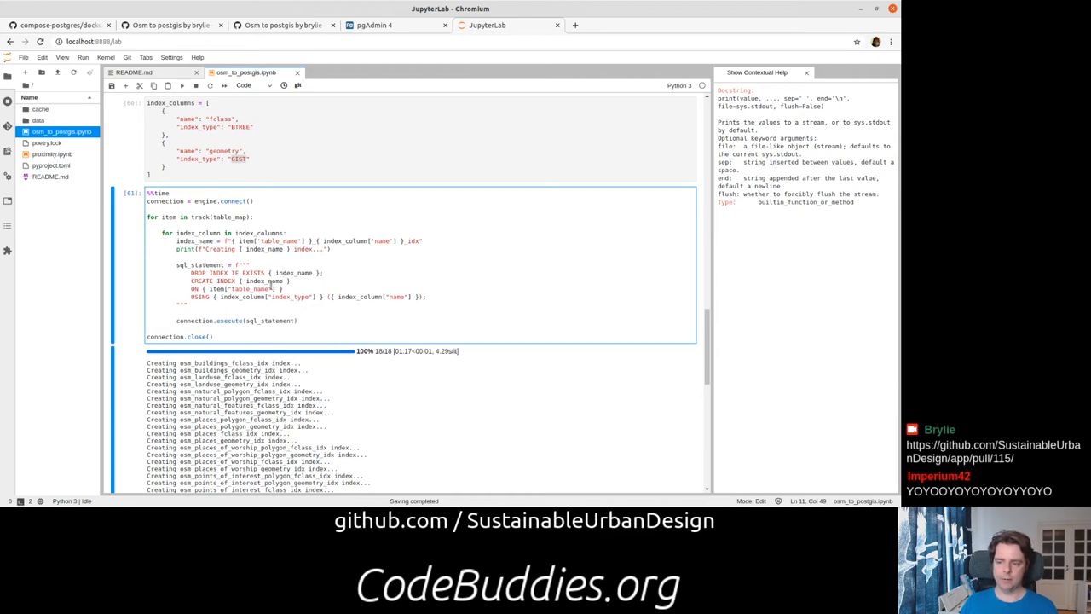
{"action": "scroll", "scroll_direction": "down", "scroll_amount": 3}
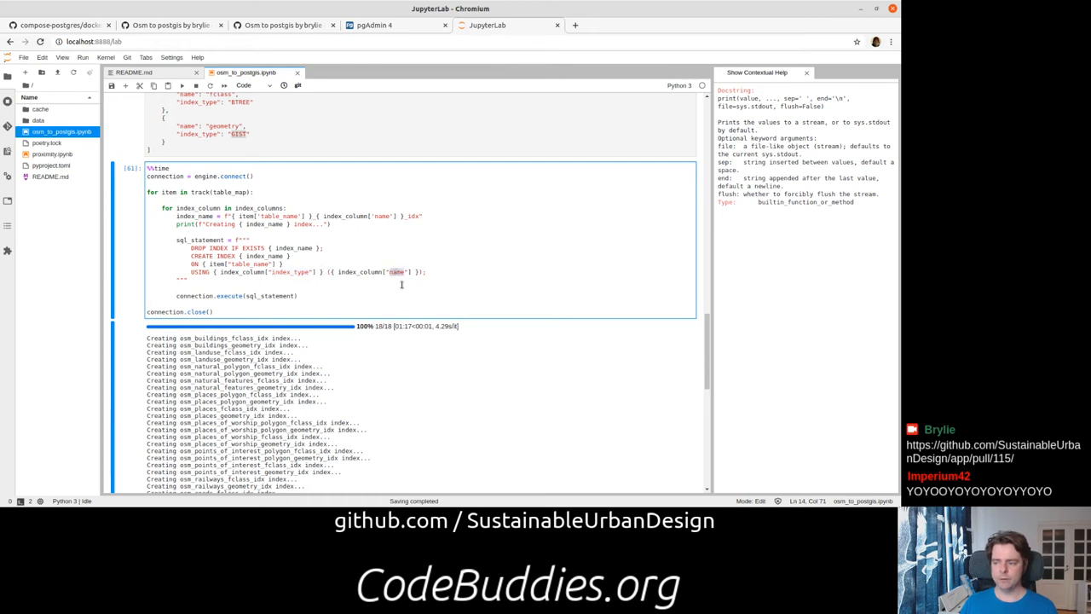
{"action": "mouse_move", "coordinate": [329, 297]}
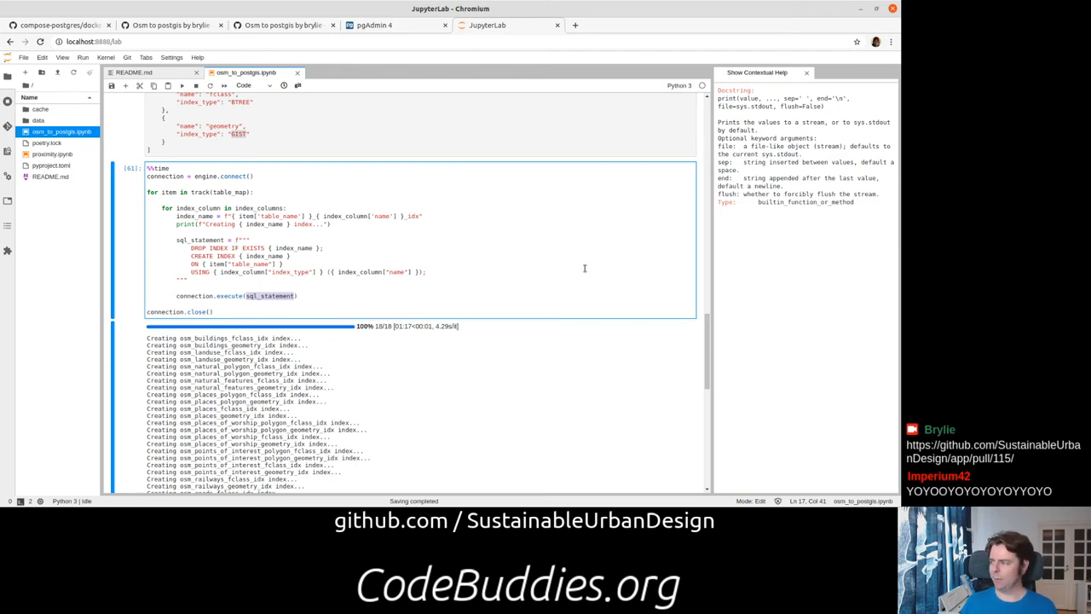
{"action": "mouse_move", "coordinate": [467, 225]}
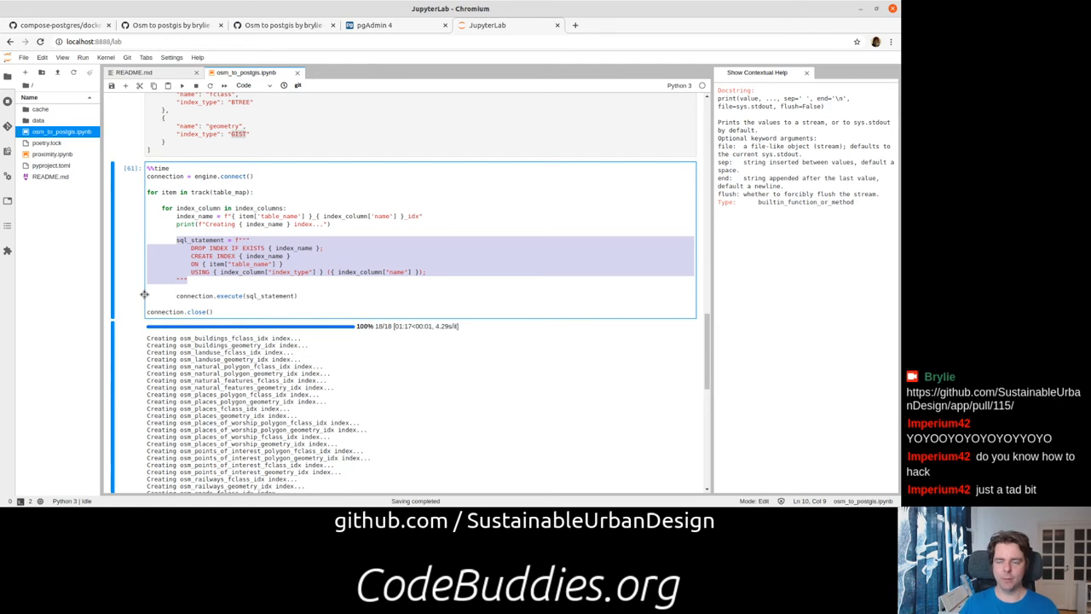
{"action": "scroll", "scroll_direction": "up", "scroll_amount": 3}
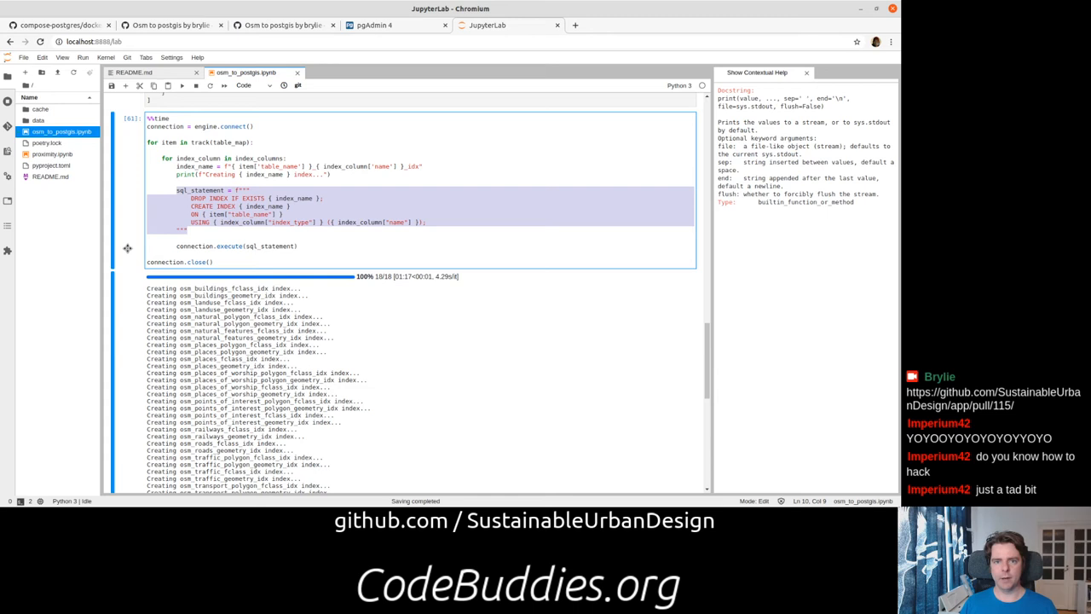
{"action": "mouse_move", "coordinate": [223, 247]}
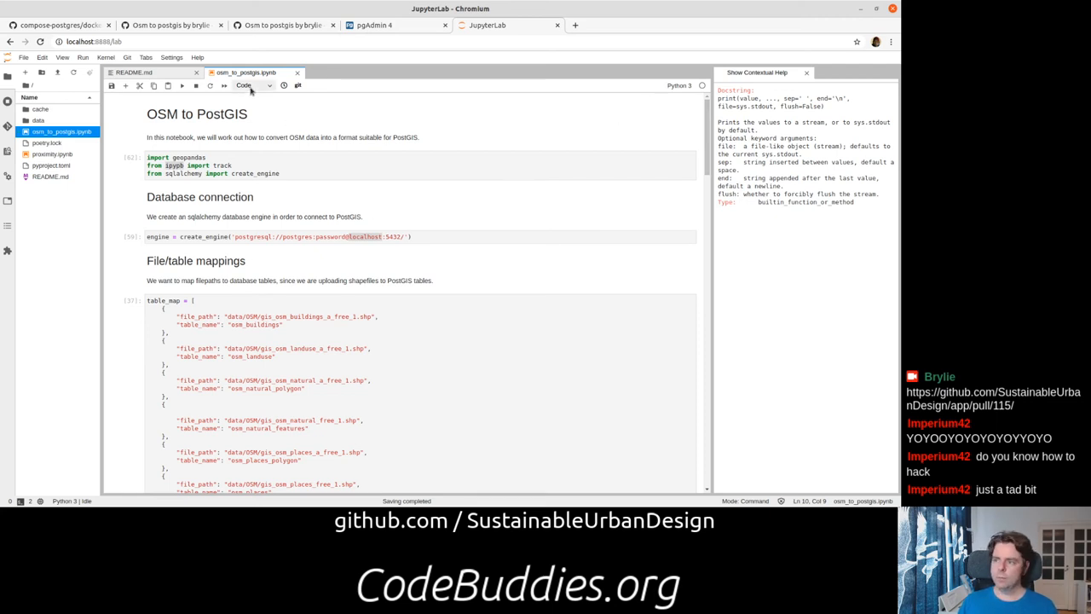
Expand Servers > postgres > Extensions in pgAdmin and select the postgis extension.
{"action": "left_click", "coordinate": [372, 26]}
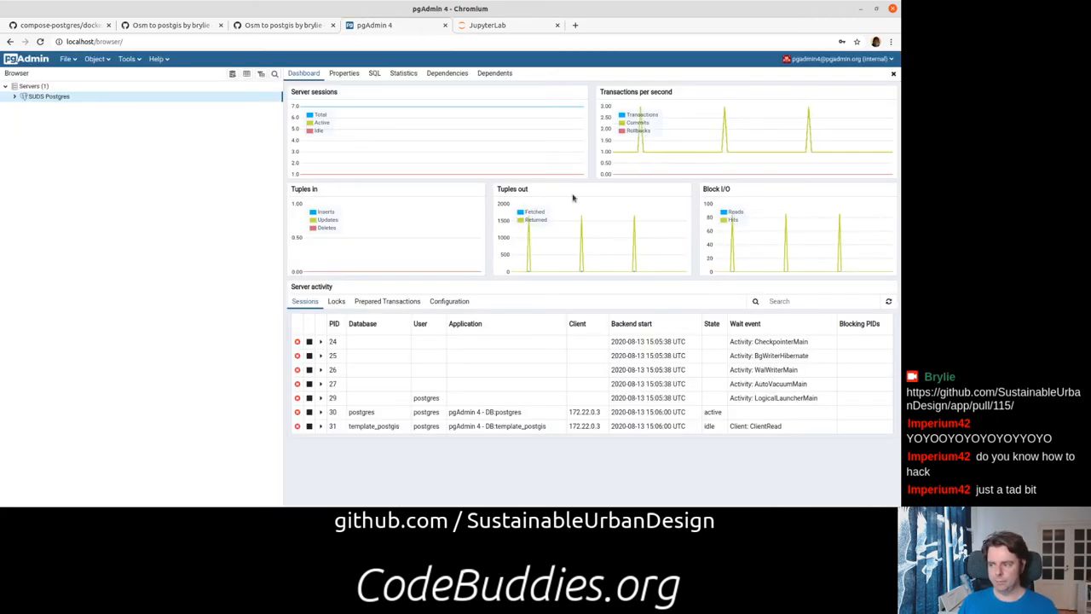
{"action": "left_click", "coordinate": [16, 95]}
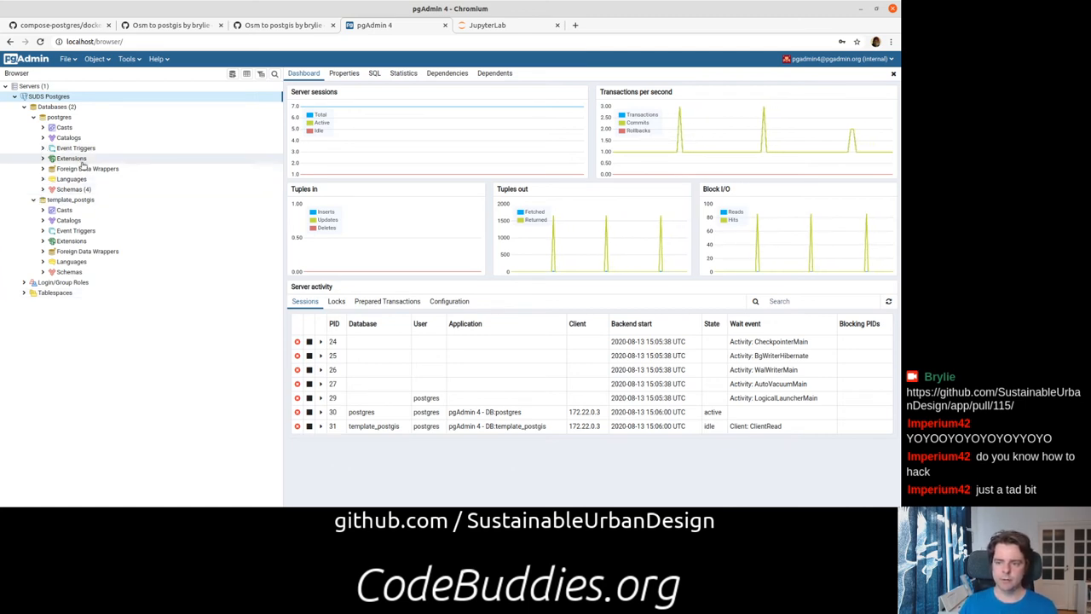
{"action": "left_click", "coordinate": [43, 159]}
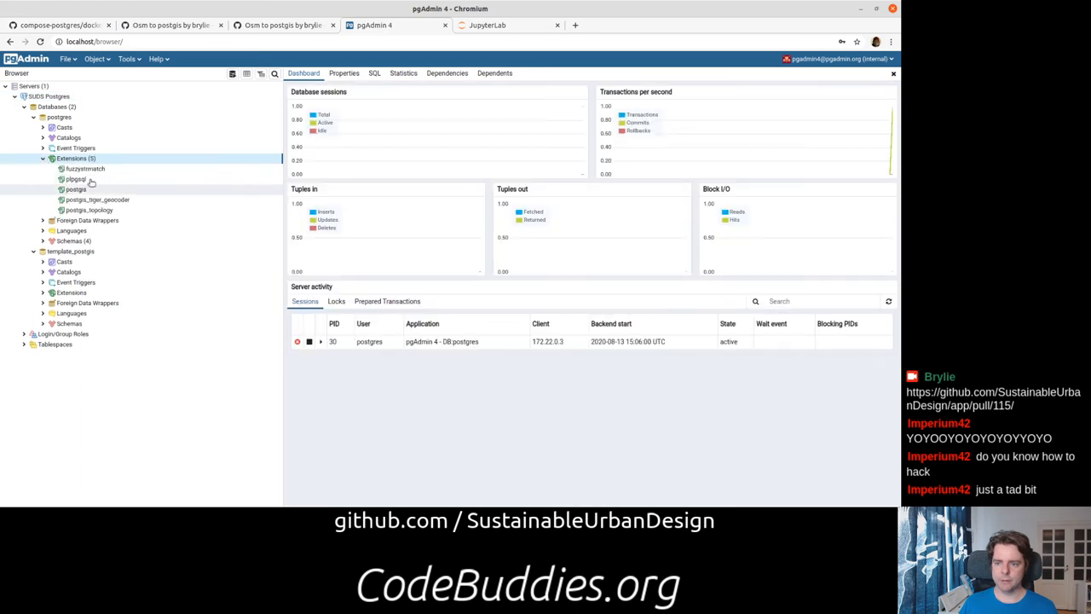
{"action": "left_click", "coordinate": [75, 189]}
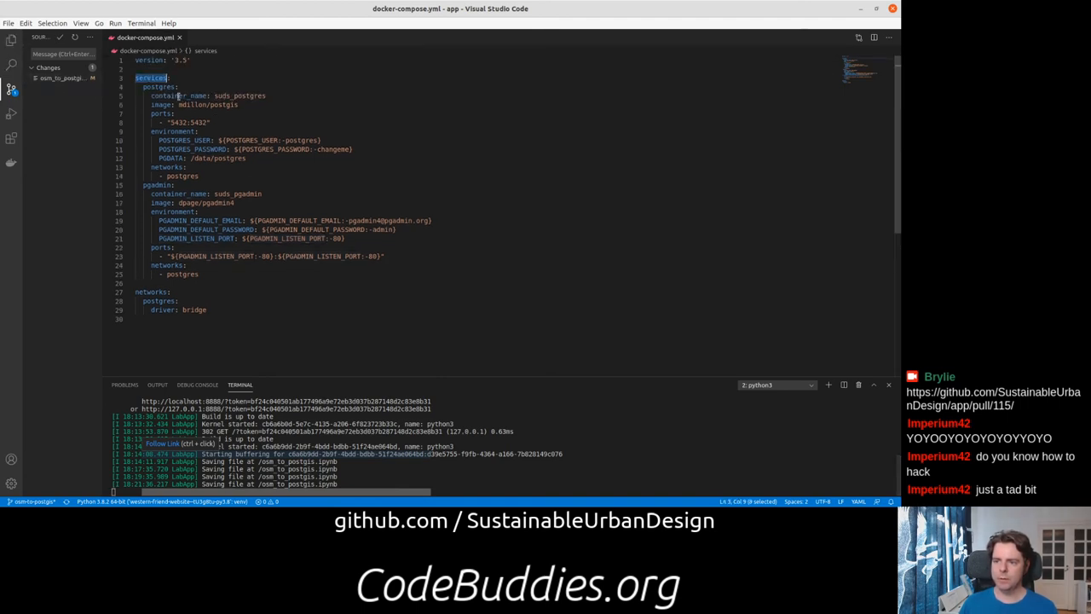
{"action": "double_click", "coordinate": [160, 87]}
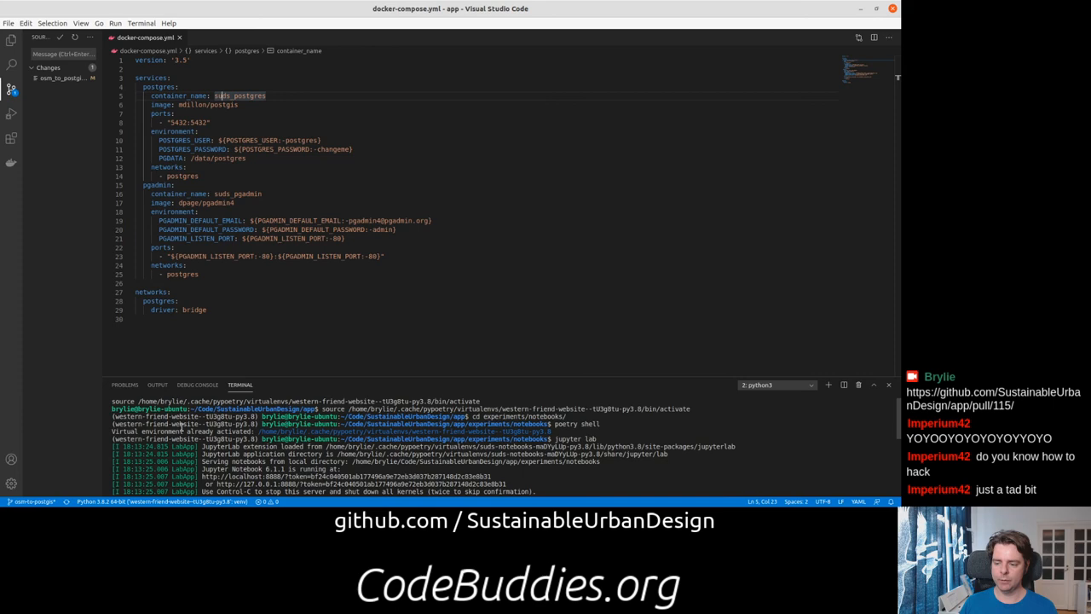
{"action": "left_click", "coordinate": [776, 385]}
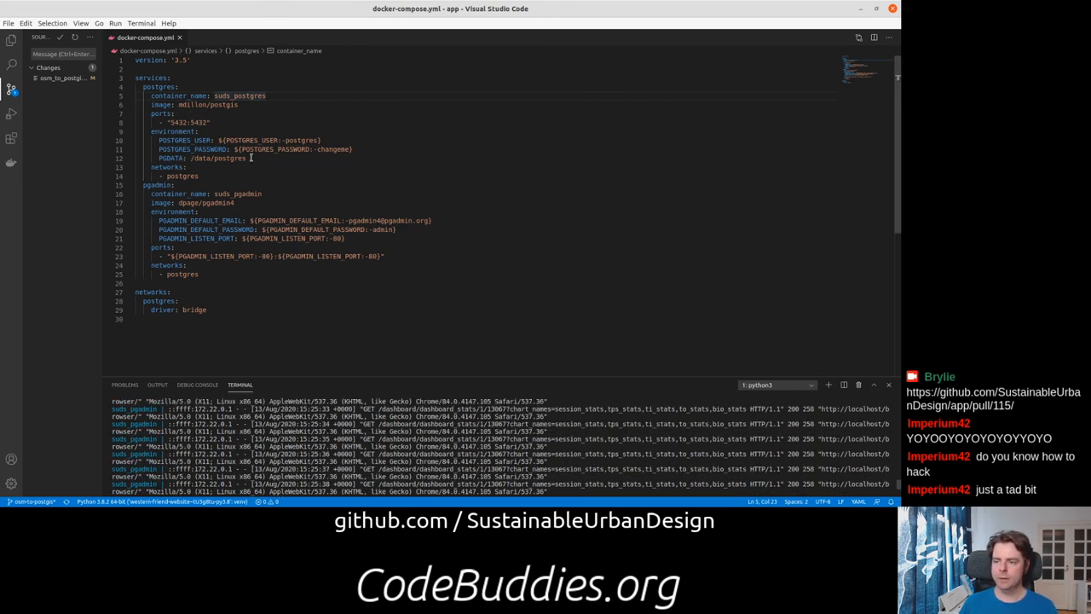
{"action": "double_click", "coordinate": [218, 159]}
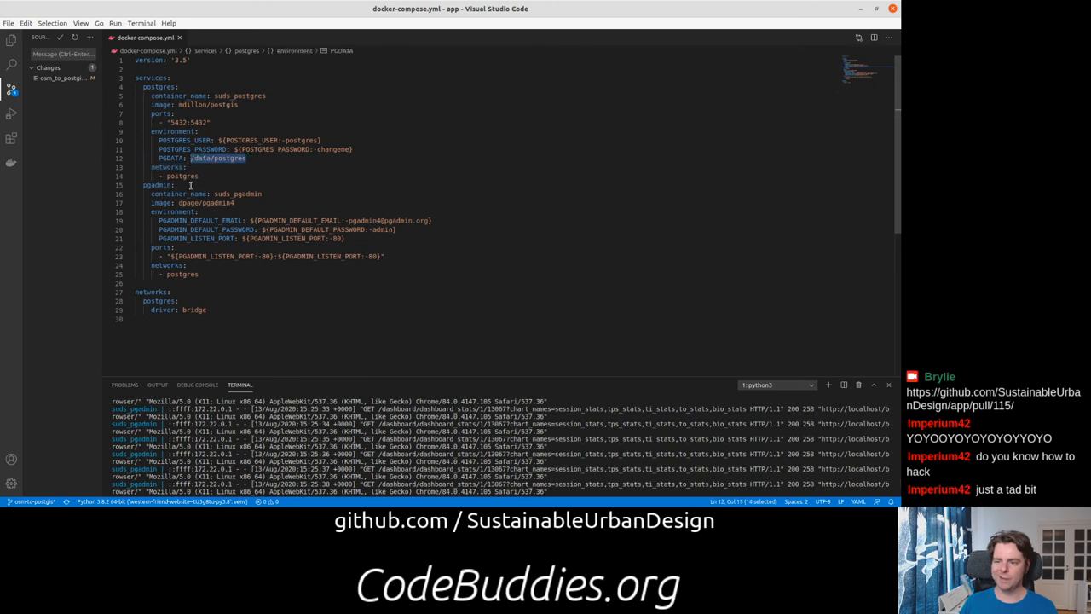
{"action": "mouse_move", "coordinate": [215, 341]}
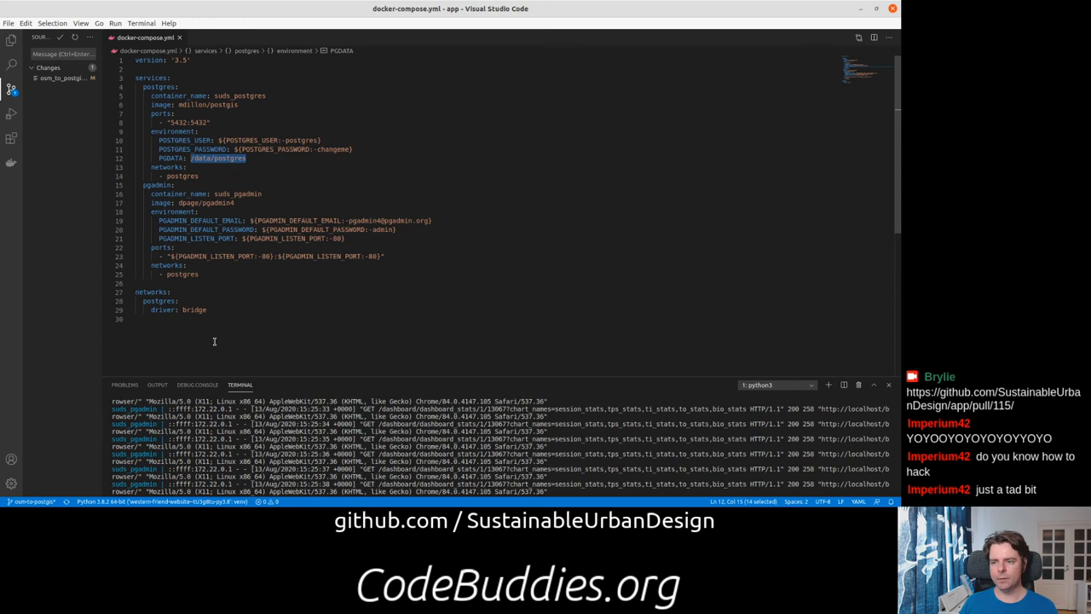
{"action": "mouse_move", "coordinate": [353, 396]}
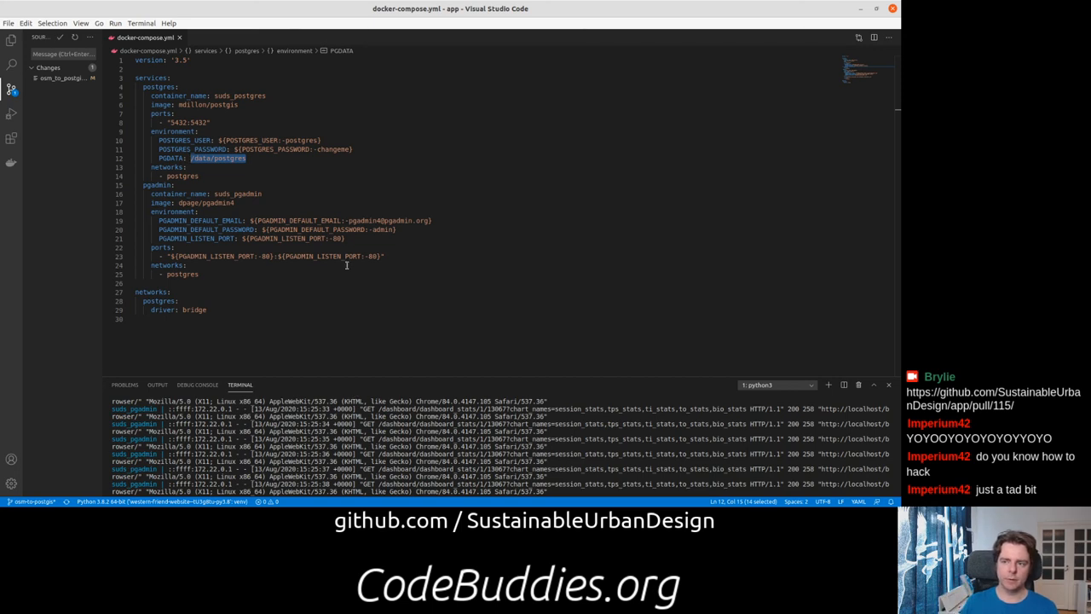
{"action": "mouse_move", "coordinate": [230, 176]}
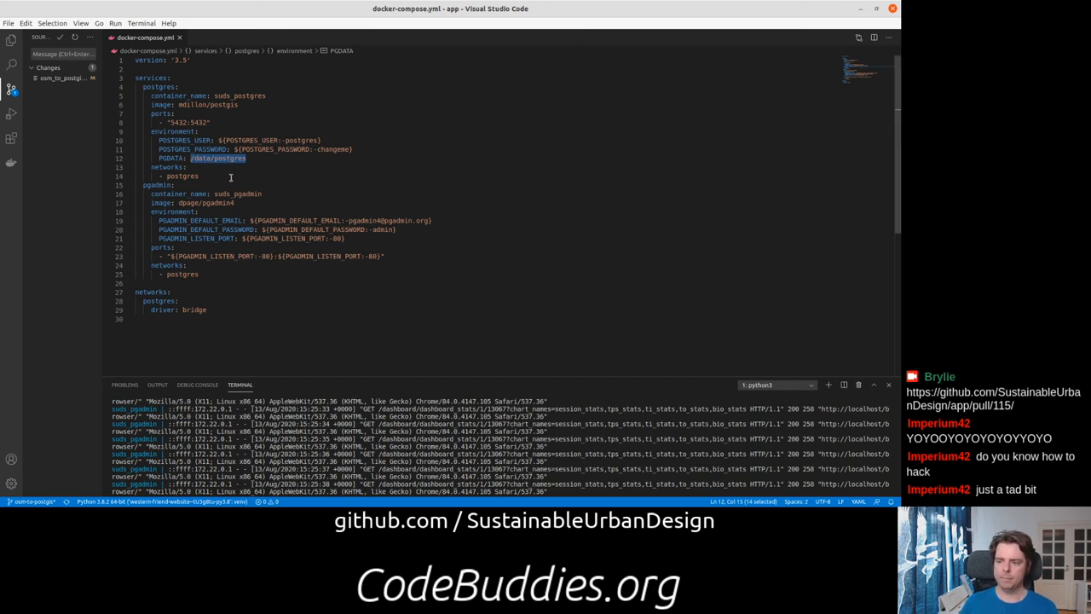
{"action": "mouse_move", "coordinate": [233, 188]}
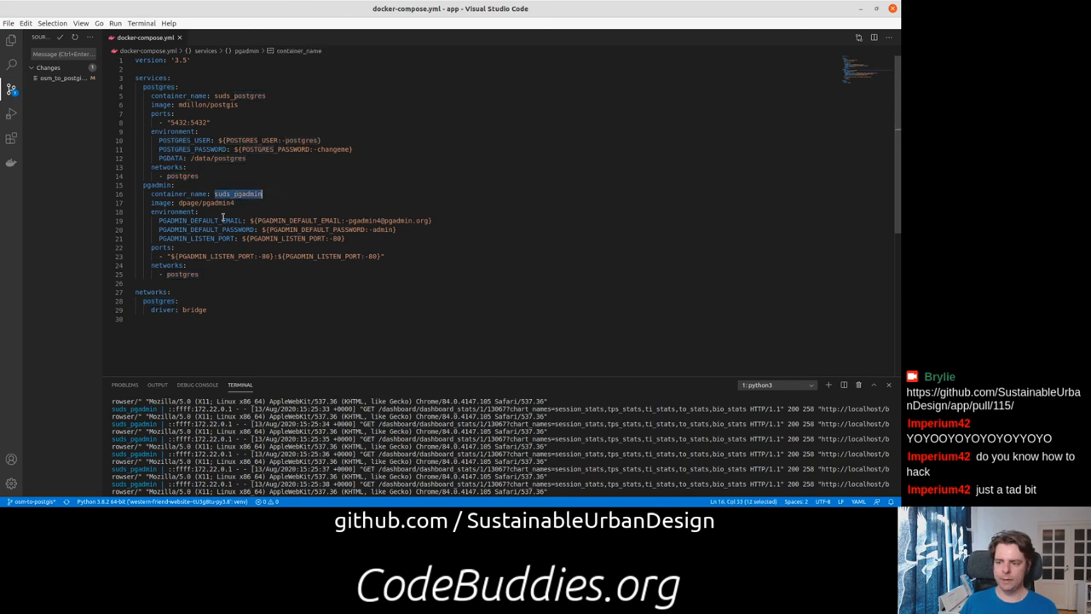
{"action": "double_click", "coordinate": [220, 202]}
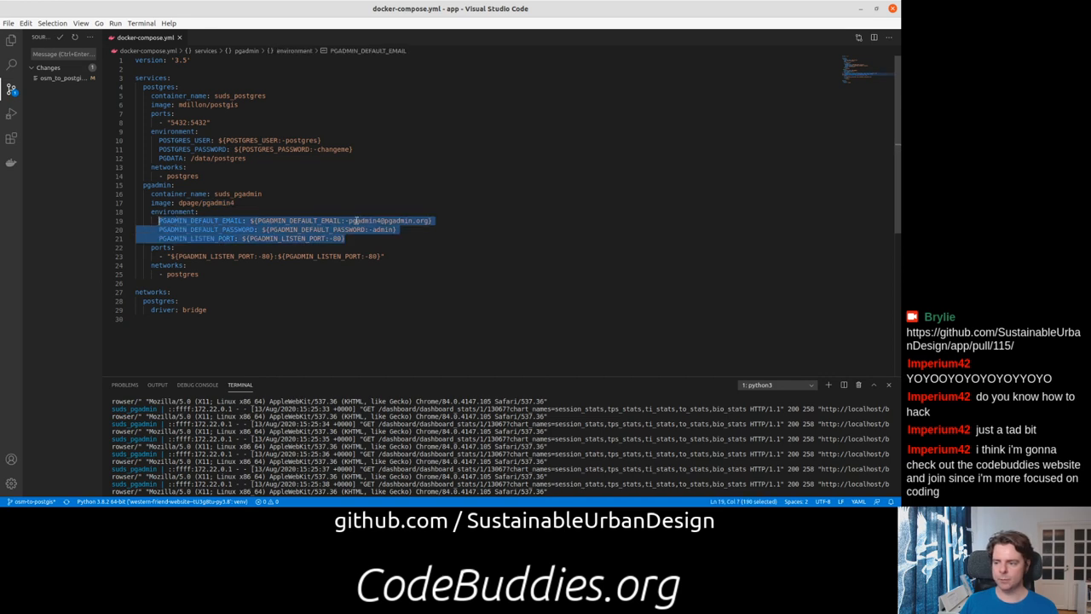
{"action": "left_click", "coordinate": [341, 220]}
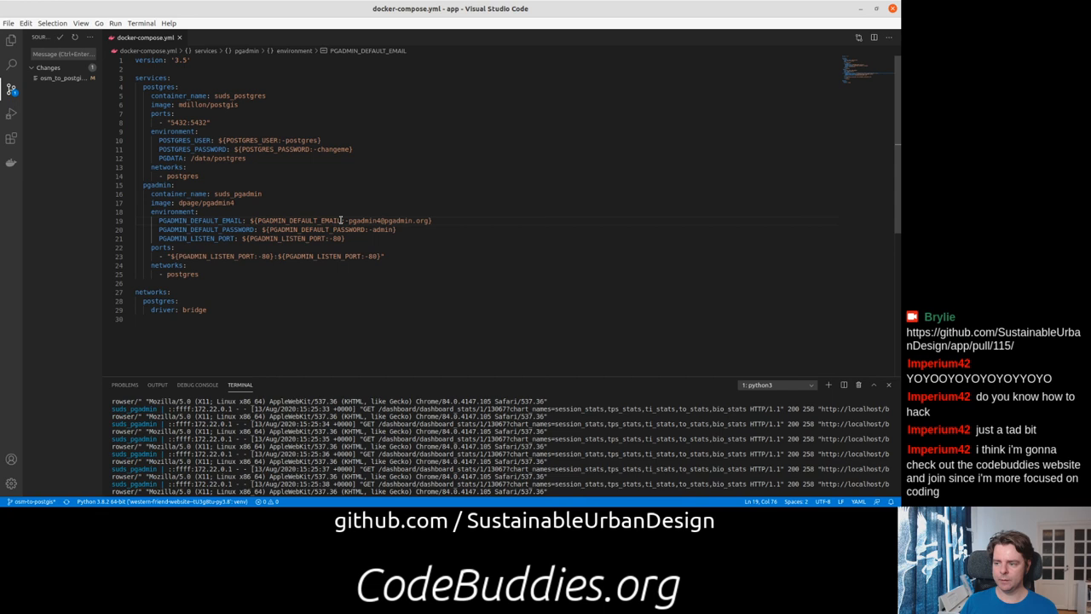
{"action": "left_click_drag", "start_coordinate": [341, 220], "coordinate": [430, 220]}
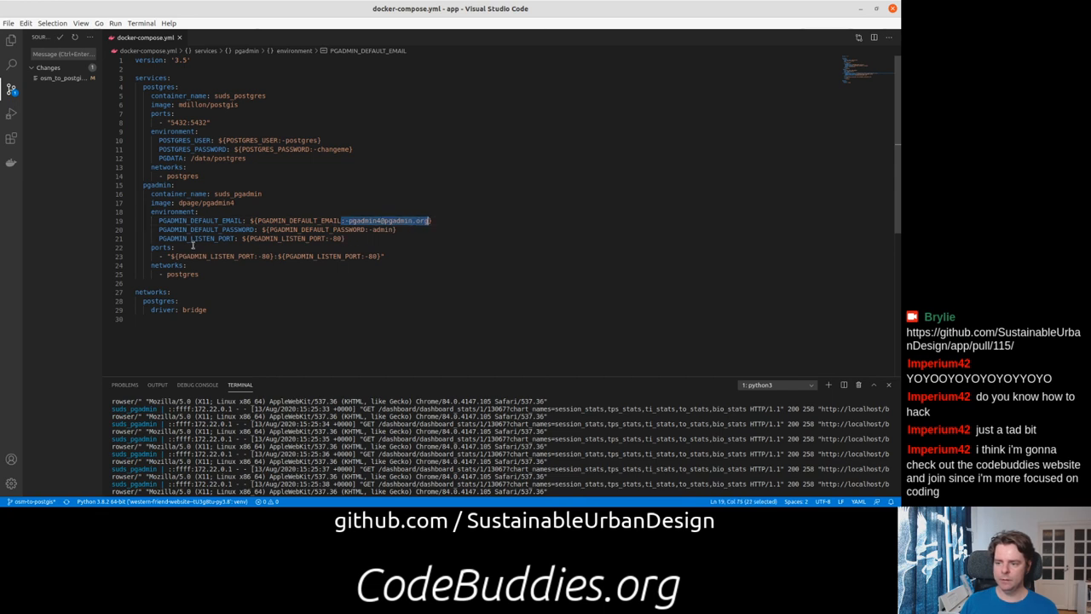
{"action": "mouse_move", "coordinate": [380, 259]}
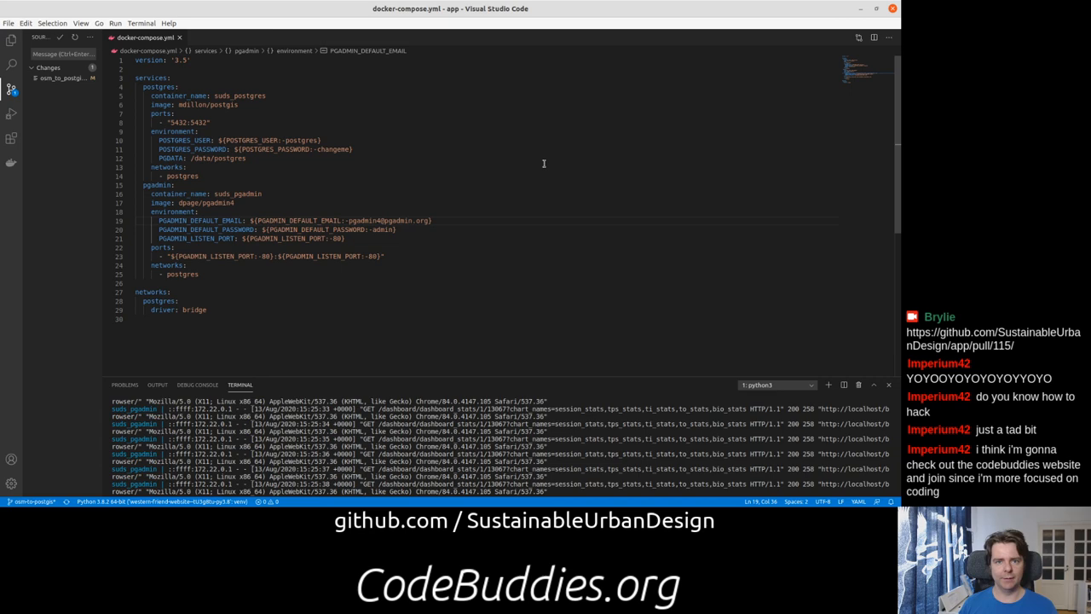
{"action": "mouse_move", "coordinate": [423, 116]}
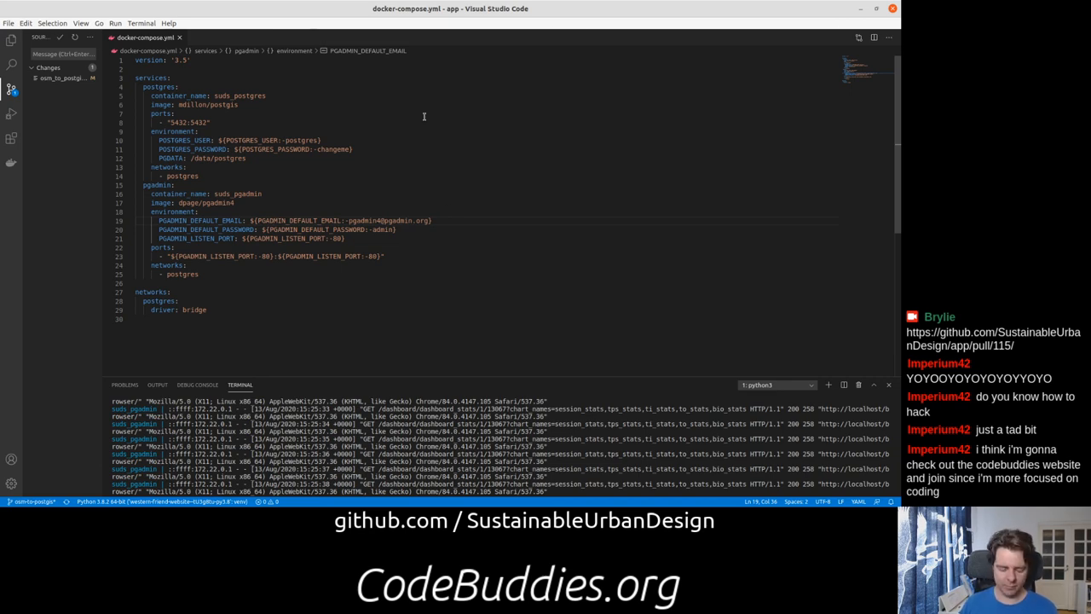